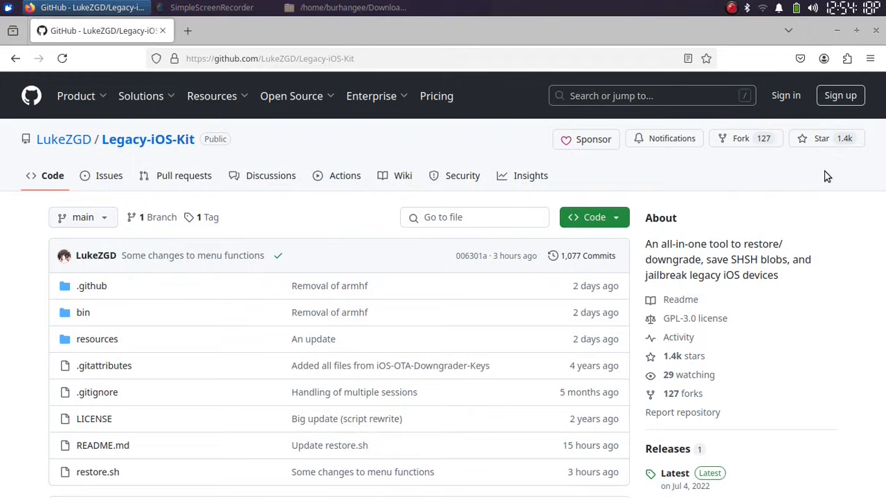
pyautogui.moveTo(795, 186)
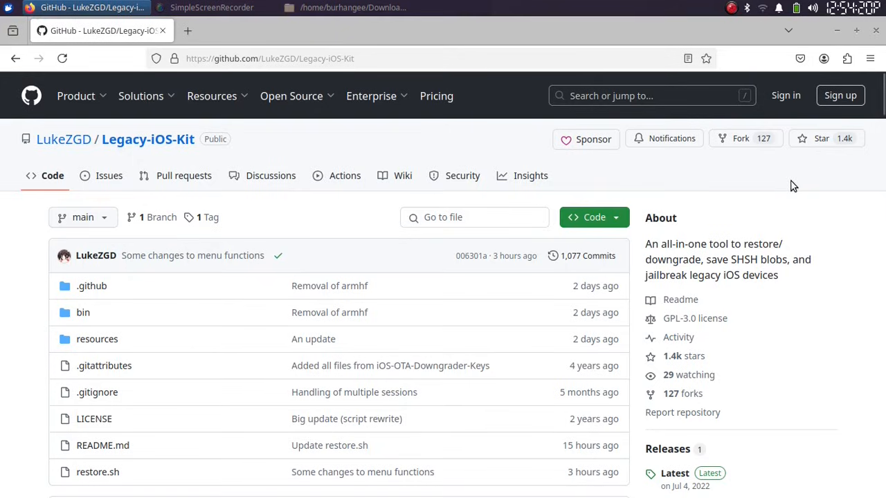
pyautogui.moveTo(734, 179)
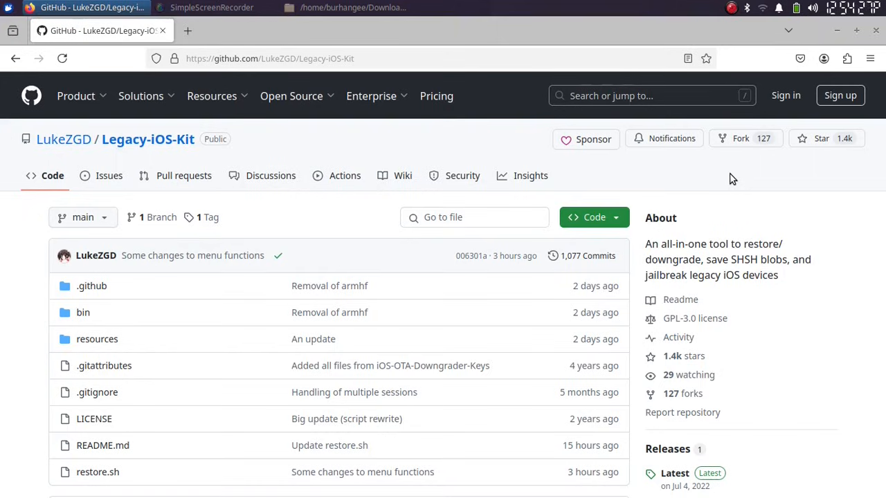
# - Scroll through the README's Features list down to device activation and data management items
pyautogui.scroll(-3)
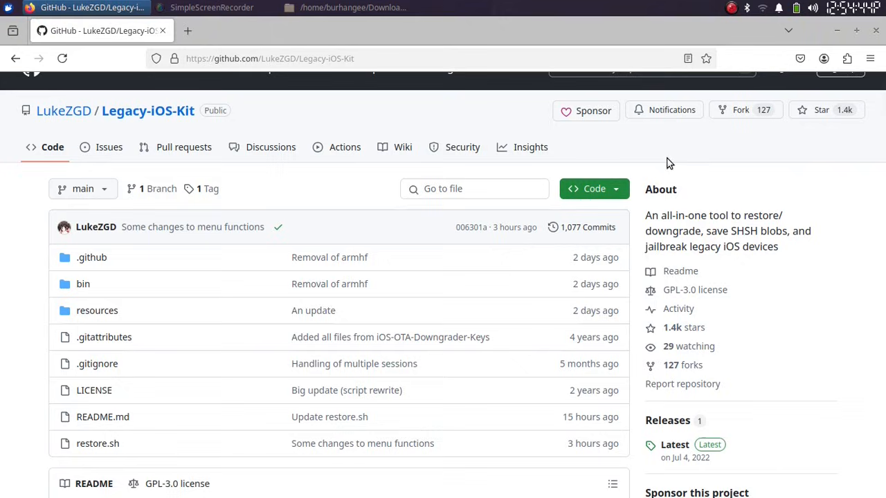
pyautogui.moveTo(663, 216)
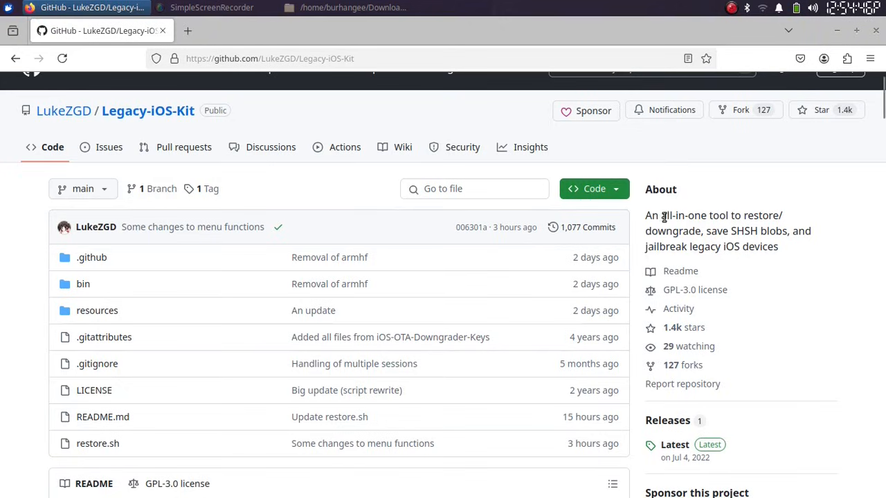
pyautogui.moveTo(714, 172)
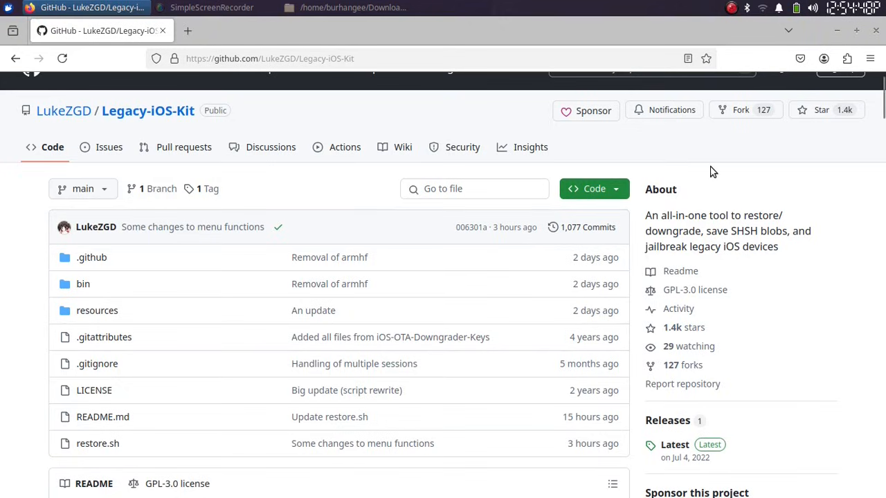
pyautogui.moveTo(727, 230)
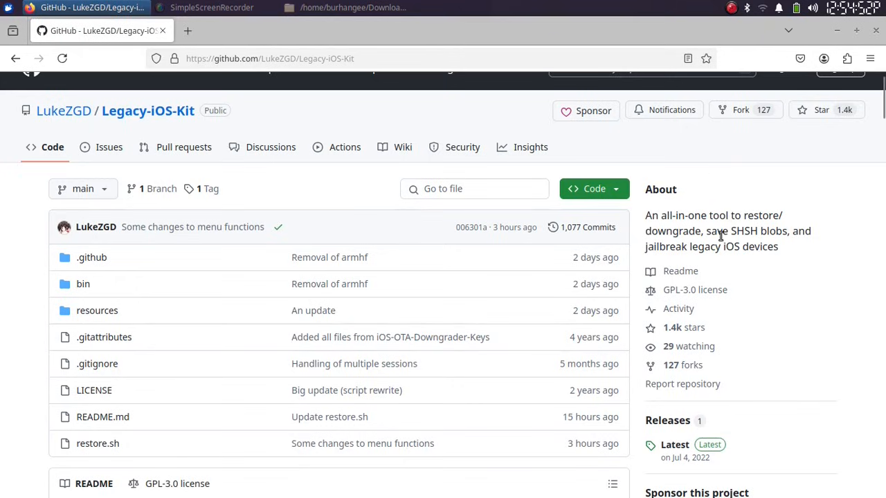
pyautogui.moveTo(755, 185)
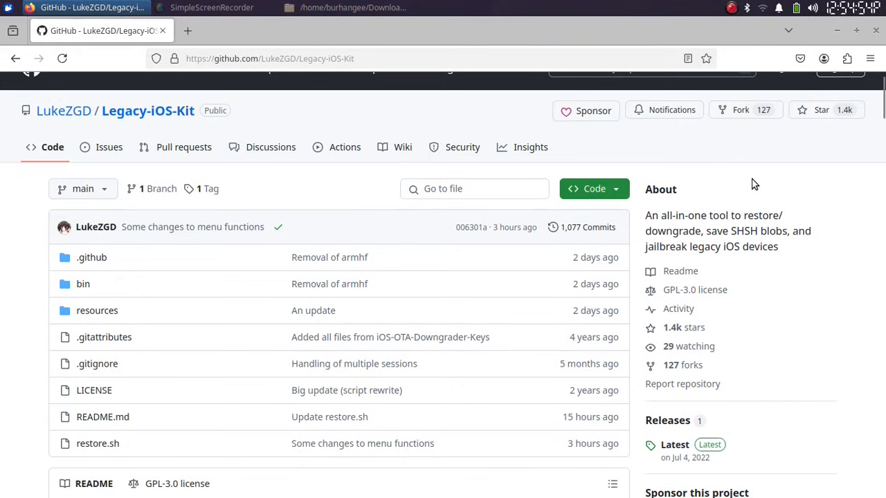
pyautogui.scroll(-3)
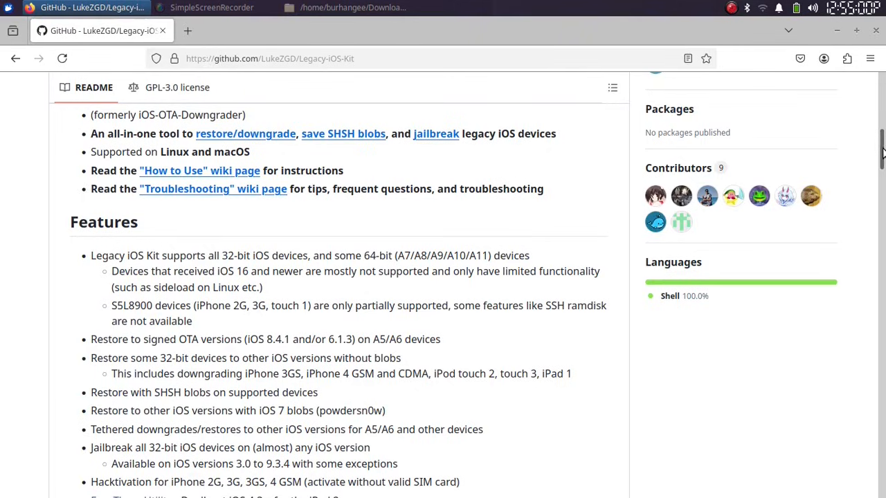
pyautogui.moveTo(210, 270)
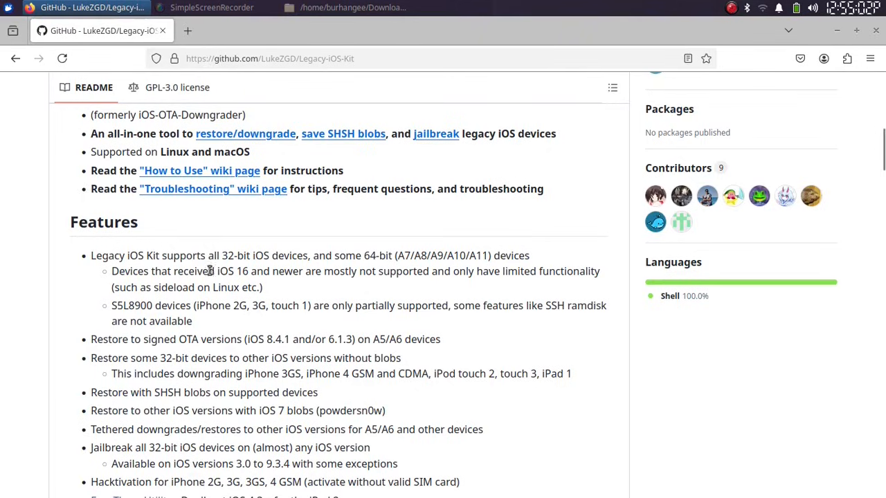
pyautogui.moveTo(262, 159)
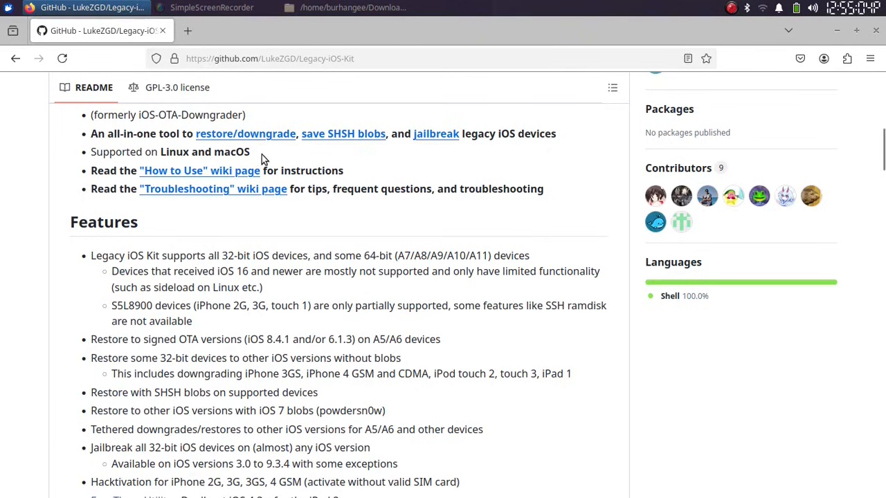
pyautogui.scroll(-3)
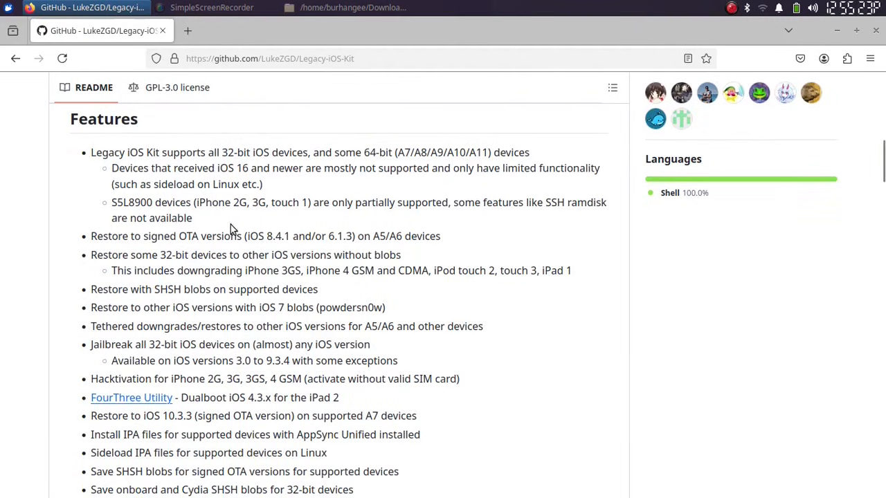
pyautogui.moveTo(211, 265)
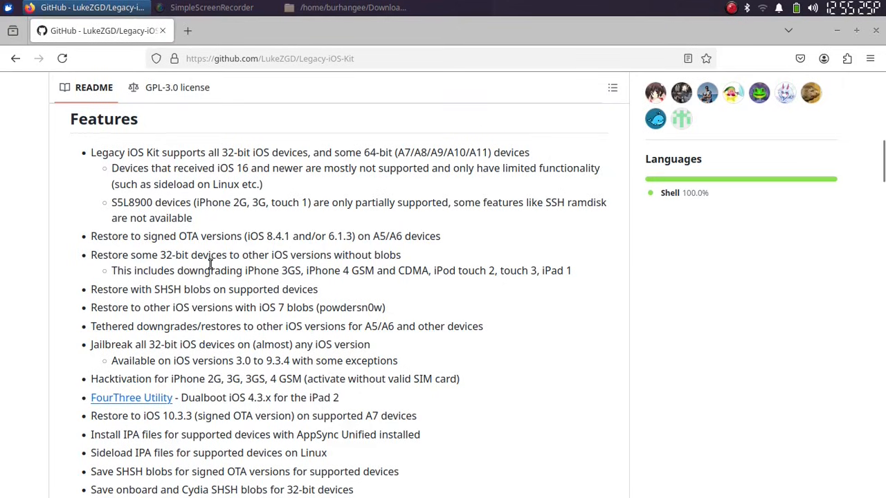
pyautogui.moveTo(398, 246)
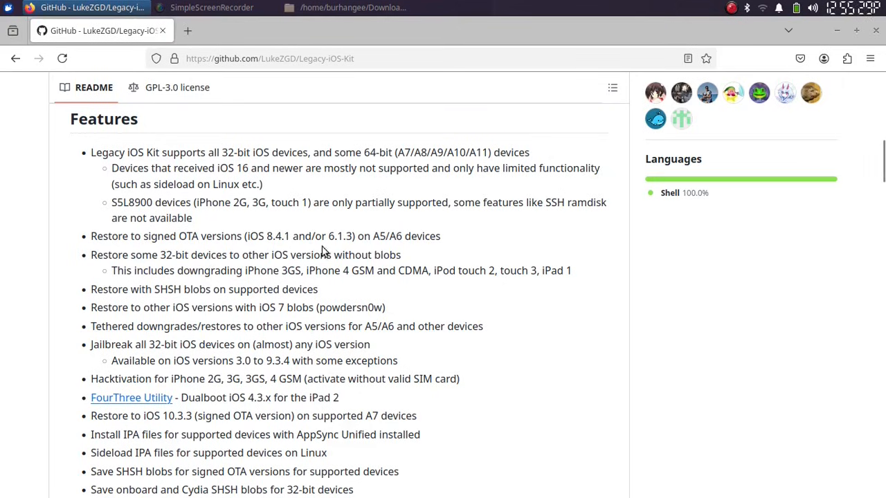
pyautogui.moveTo(353, 242)
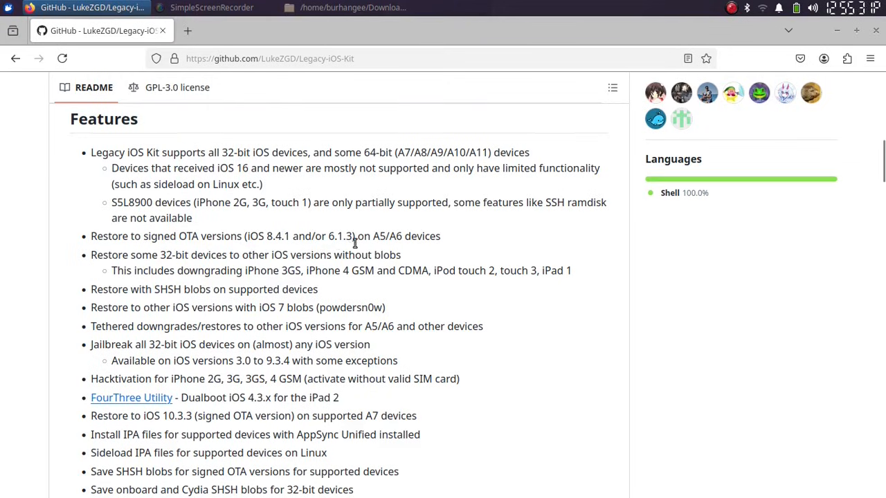
pyautogui.moveTo(285, 236)
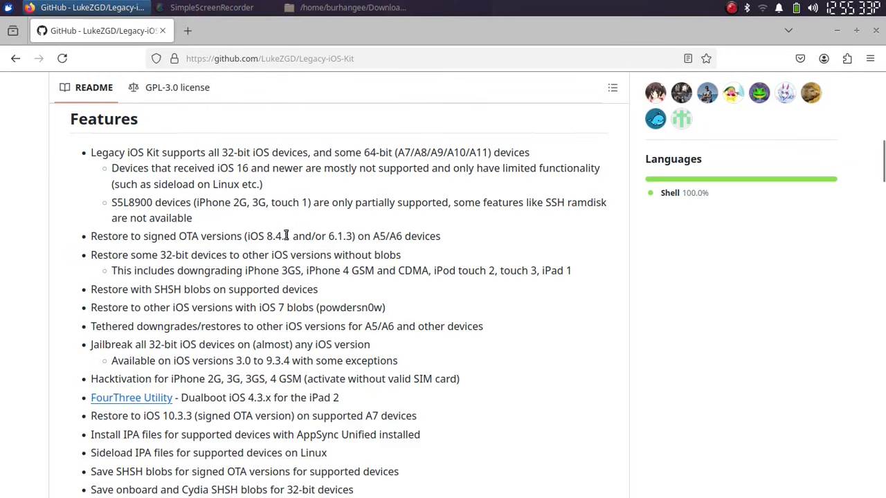
pyautogui.moveTo(245, 244)
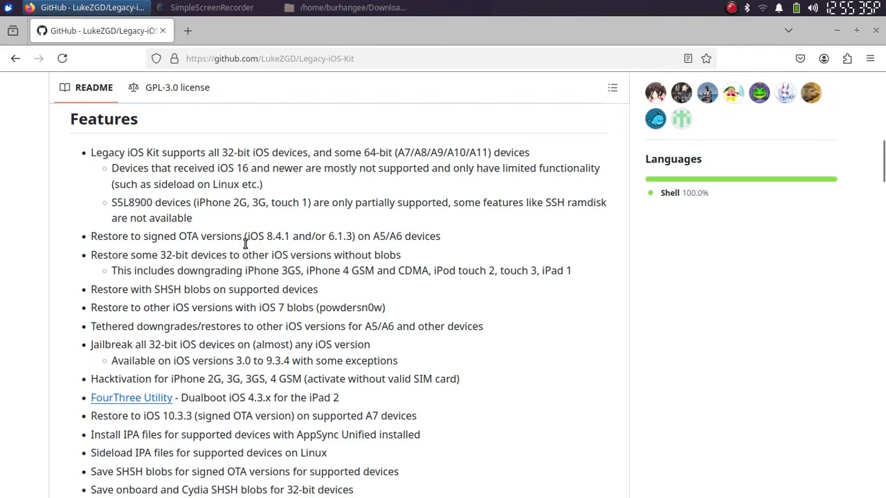
pyautogui.scroll(-3)
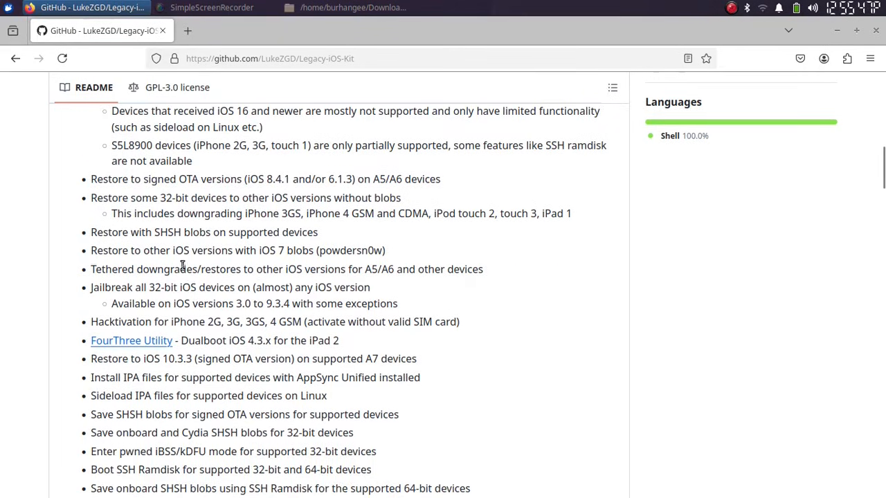
pyautogui.moveTo(241, 209)
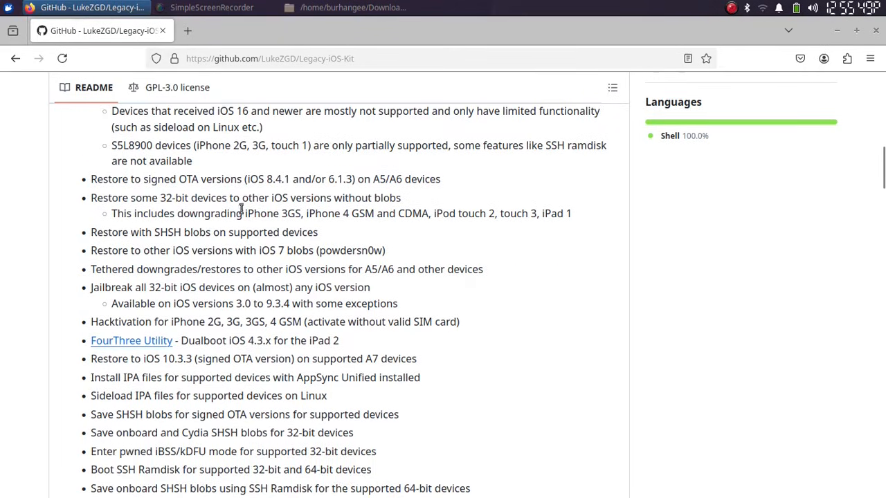
pyautogui.moveTo(395, 201)
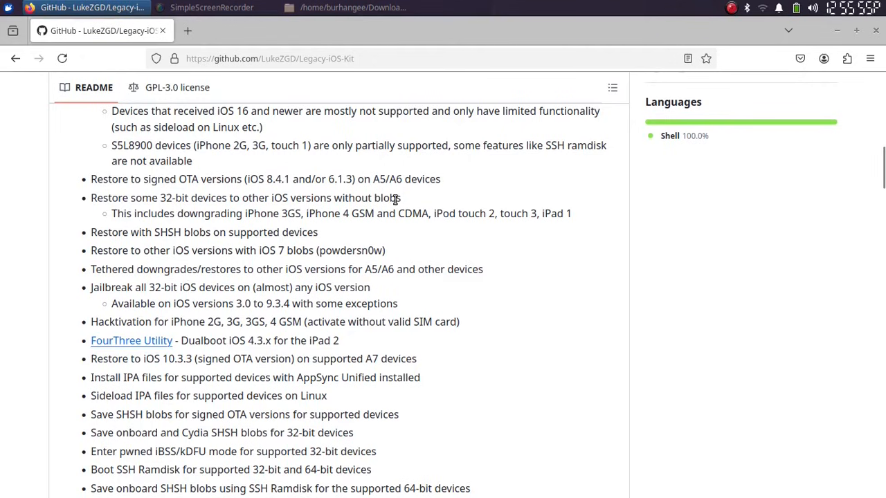
pyautogui.scroll(-3)
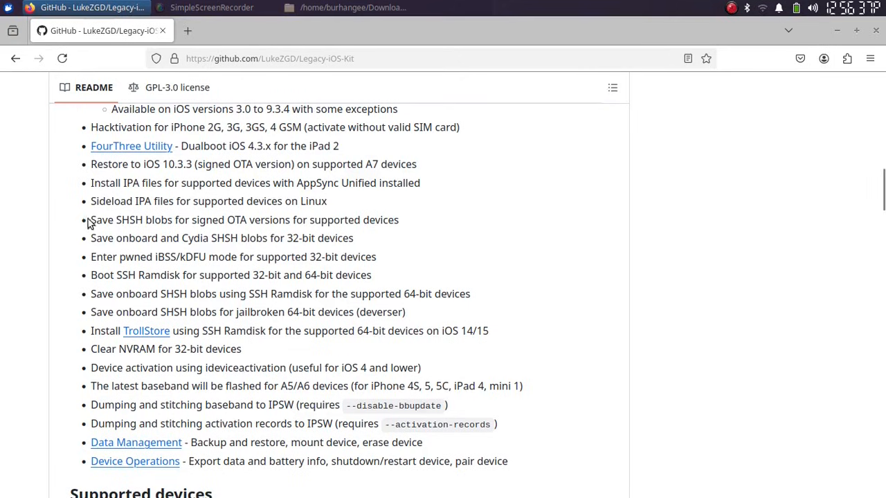
pyautogui.moveTo(288, 233)
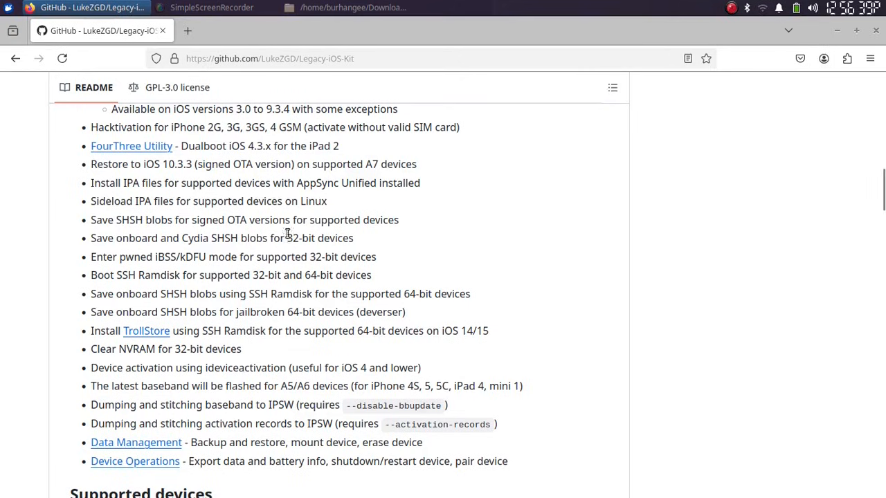
pyautogui.moveTo(227, 256)
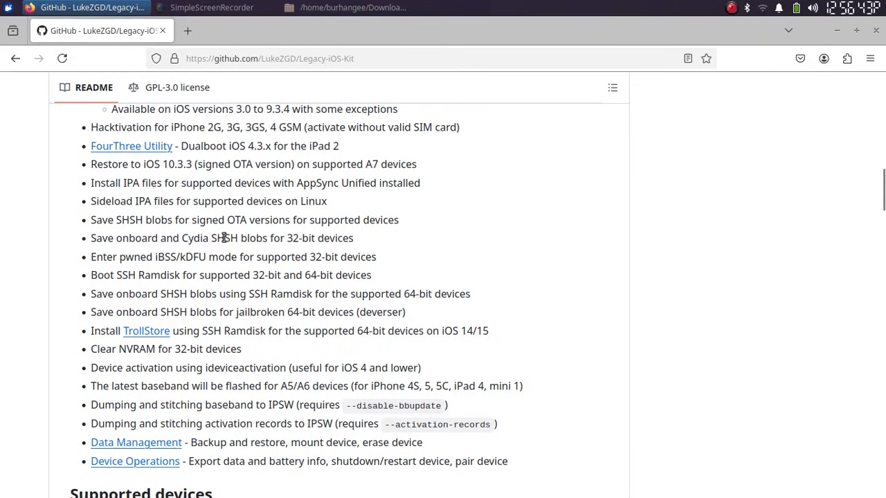
pyautogui.moveTo(302, 245)
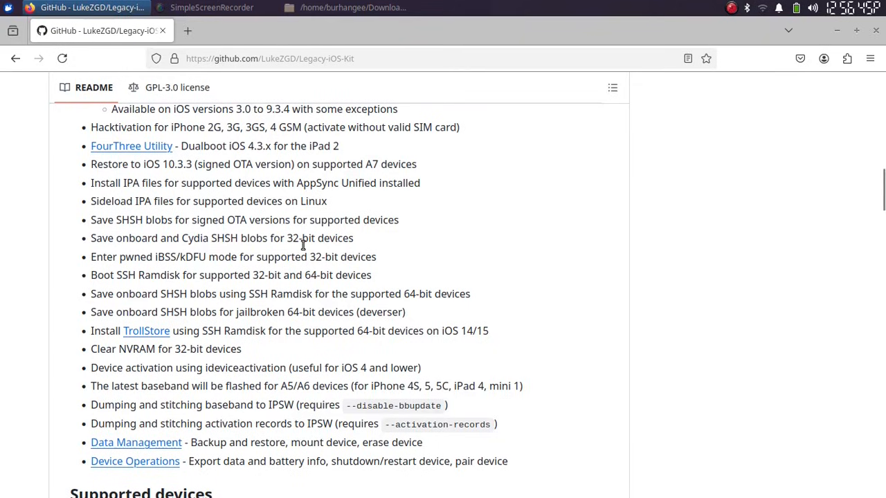
# - Scroll to the OTA downgrade table listing iOS 10.3.3, 8.4.1 and 6.1.3 supported devices
pyautogui.scroll(-3)
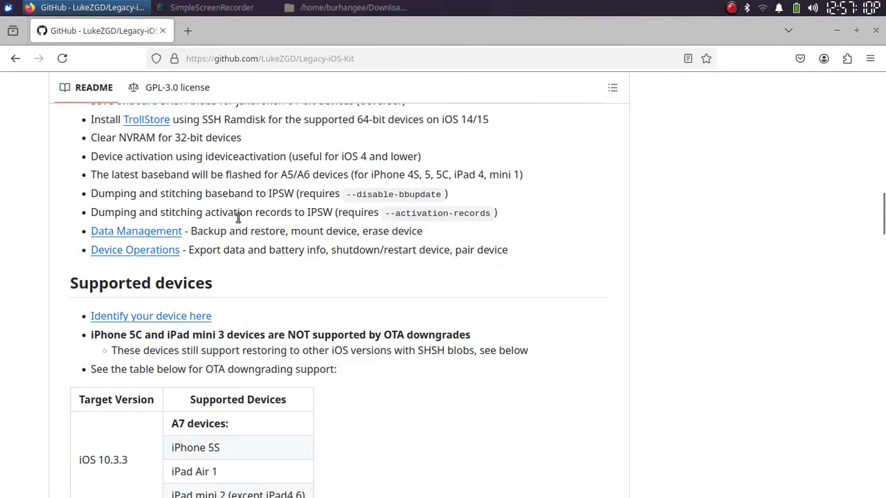
pyautogui.moveTo(144, 267)
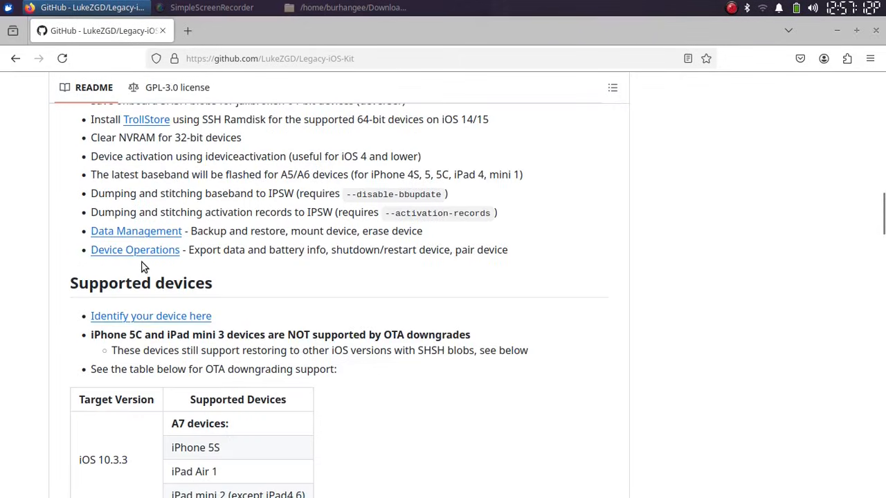
pyautogui.moveTo(222, 234)
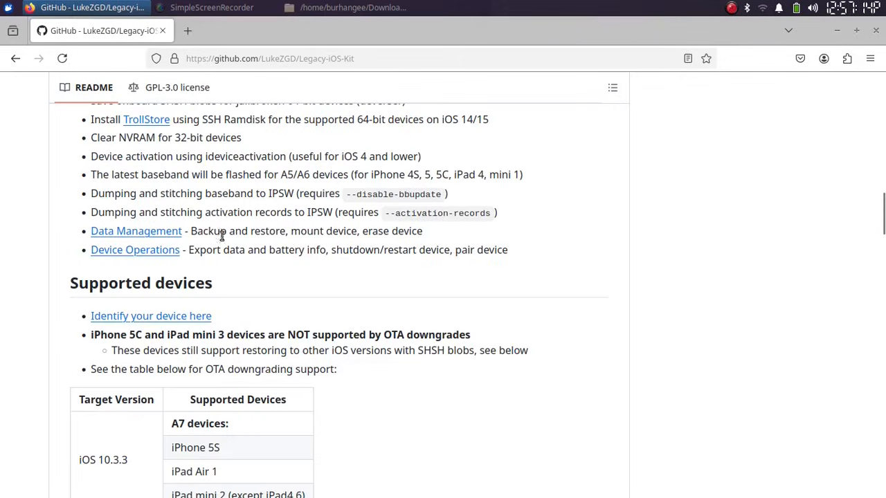
pyautogui.moveTo(305, 232)
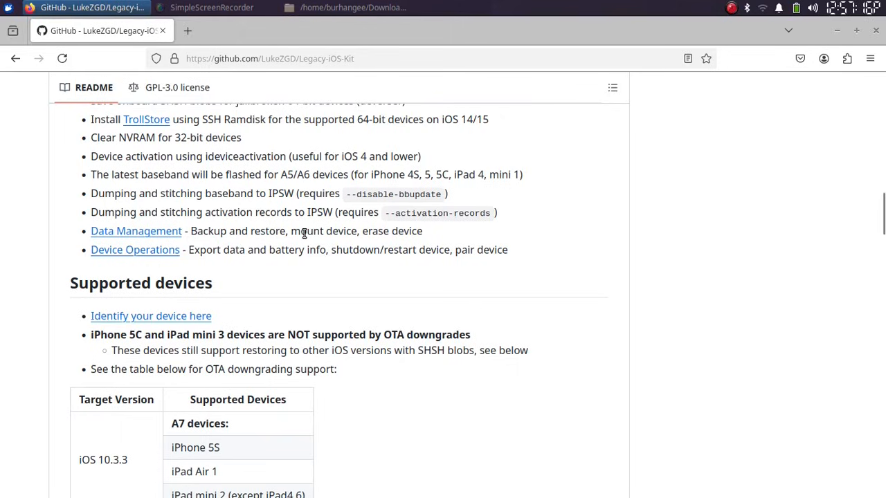
pyautogui.moveTo(339, 256)
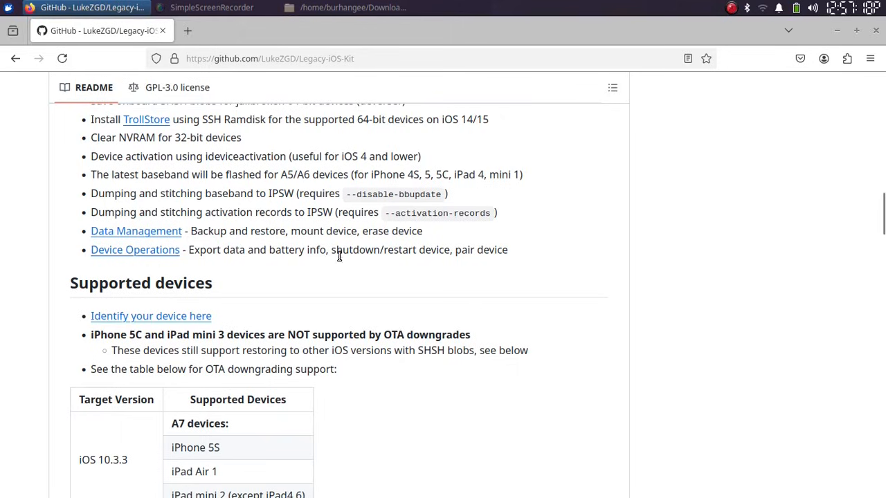
pyautogui.moveTo(234, 252)
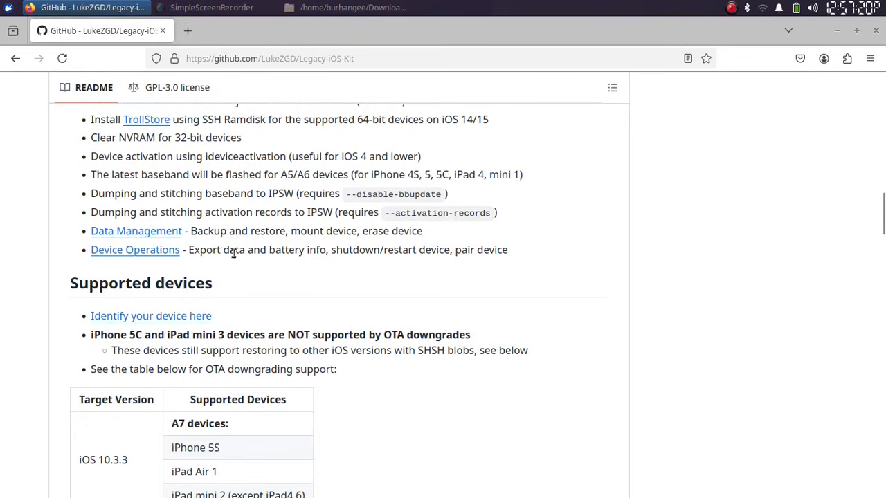
pyautogui.moveTo(390, 271)
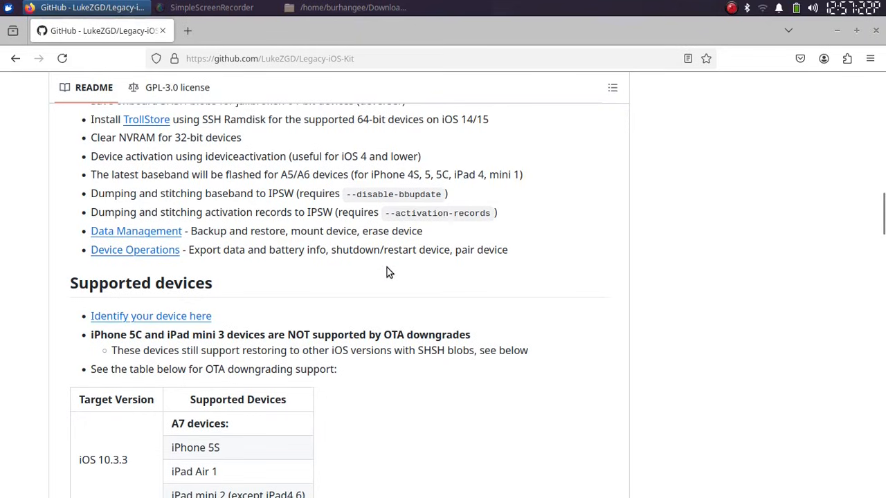
pyautogui.moveTo(504, 254)
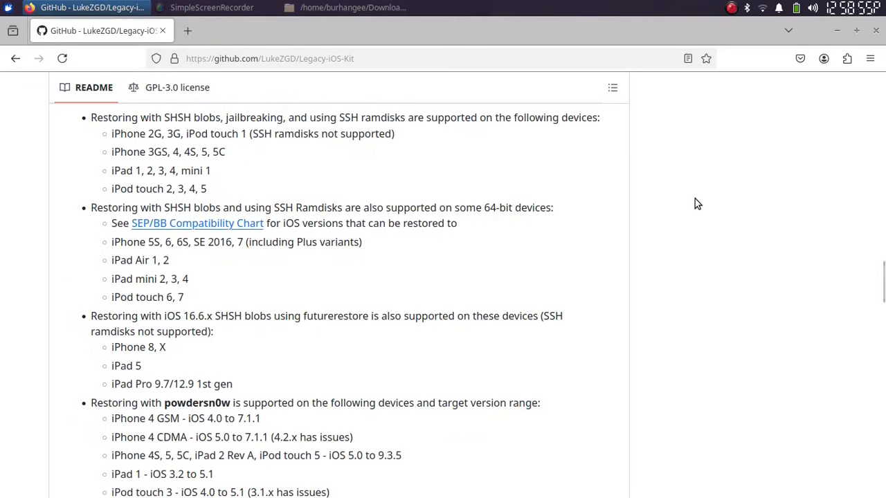
pyautogui.moveTo(471, 205)
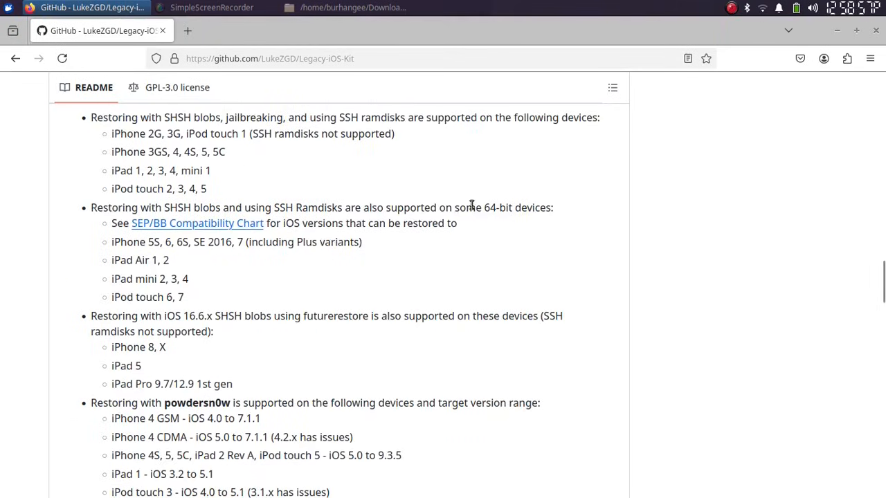
pyautogui.moveTo(526, 212)
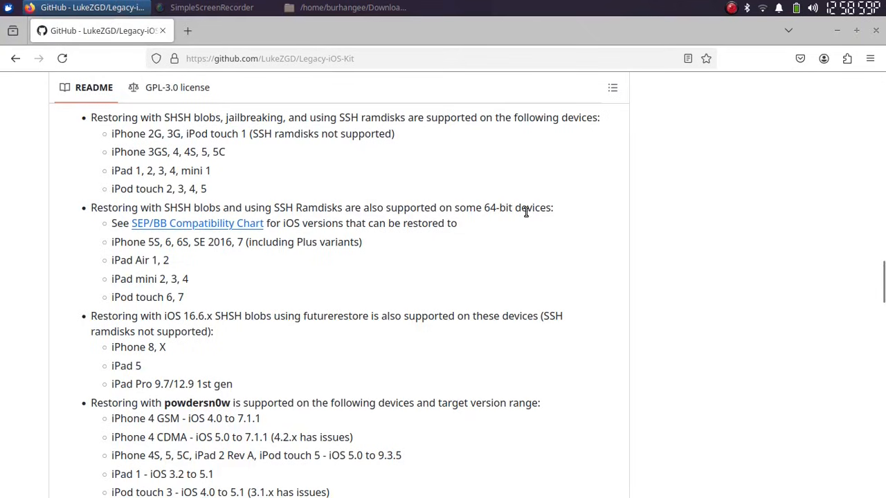
pyautogui.moveTo(193, 254)
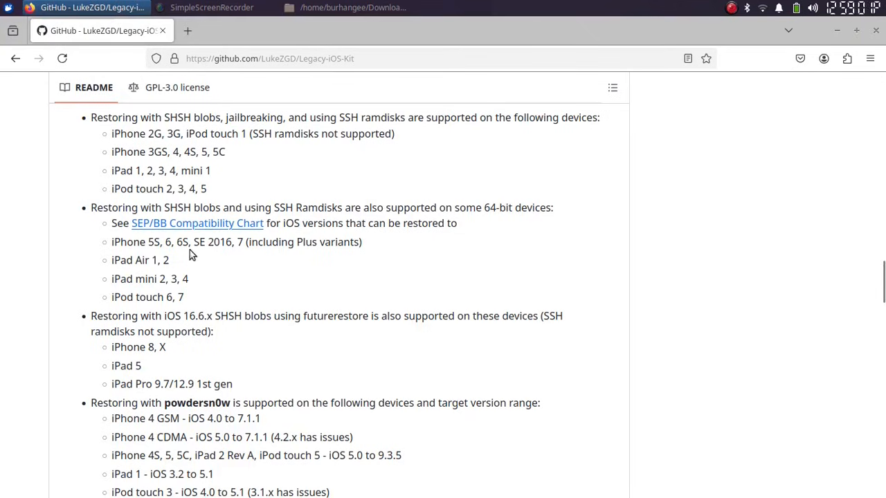
pyautogui.moveTo(203, 268)
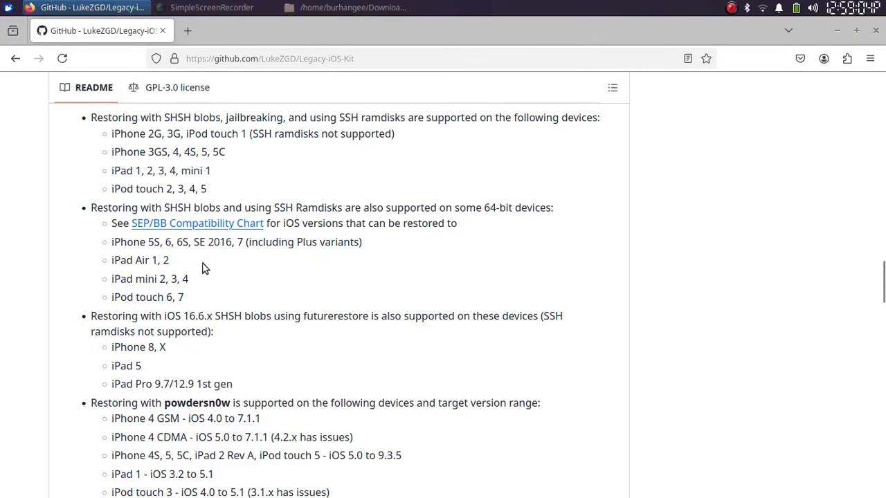
pyautogui.moveTo(141, 296)
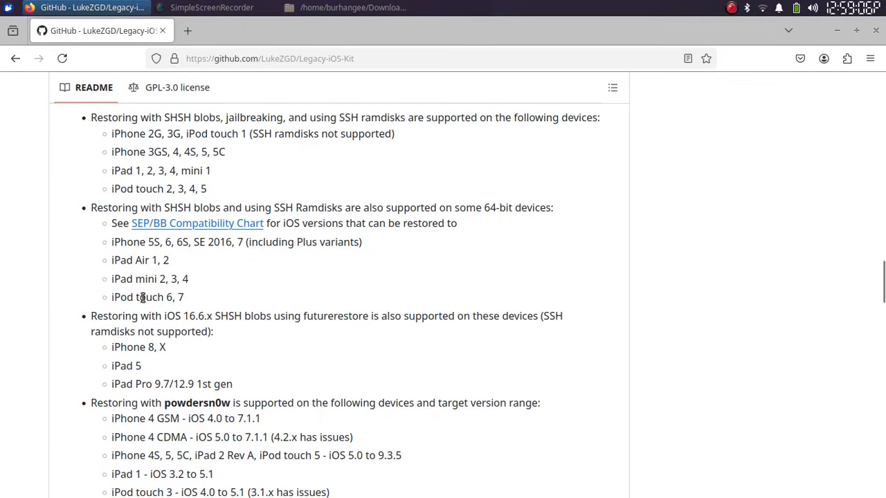
pyautogui.moveTo(319, 230)
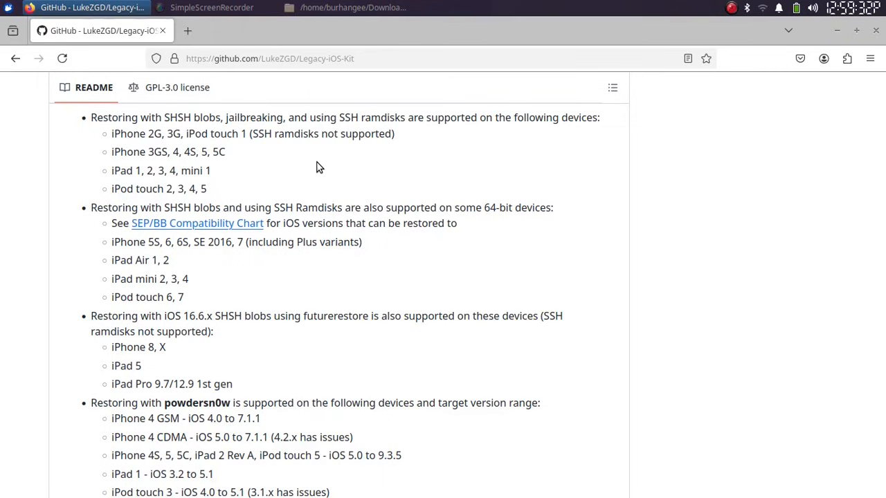
pyautogui.moveTo(228, 139)
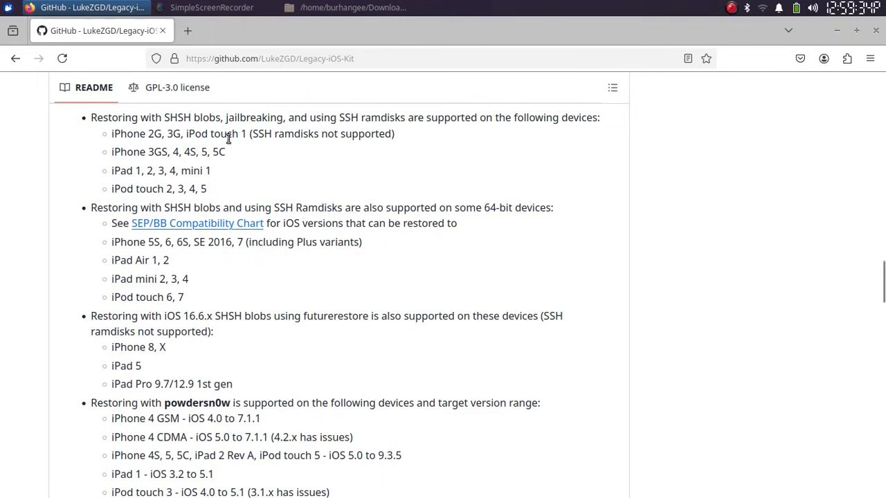
pyautogui.moveTo(165, 133)
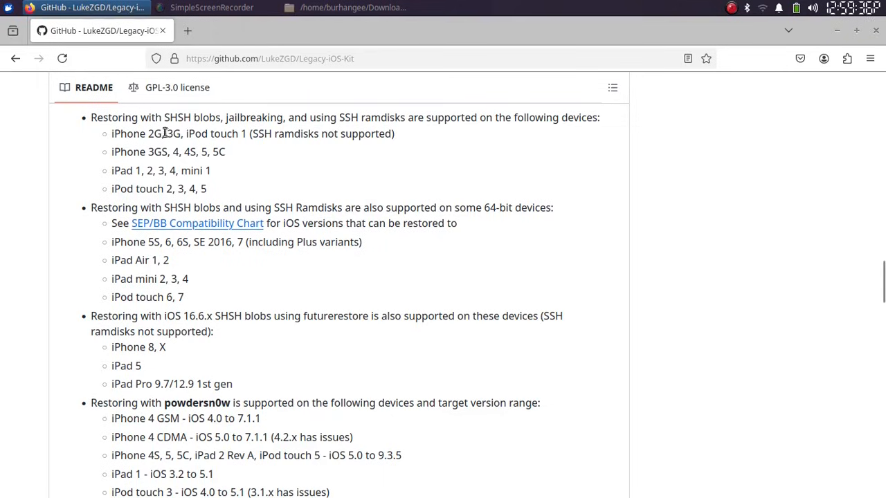
pyautogui.moveTo(252, 172)
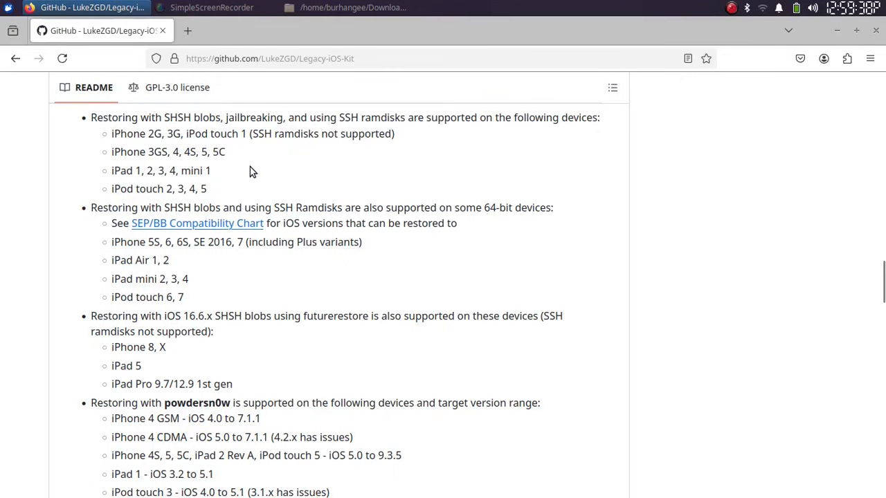
pyautogui.moveTo(787, 211)
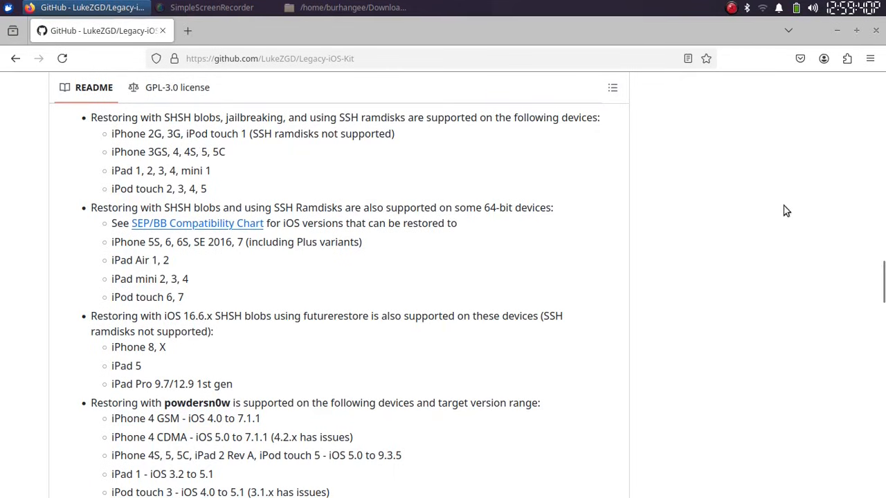
pyautogui.scroll(-3)
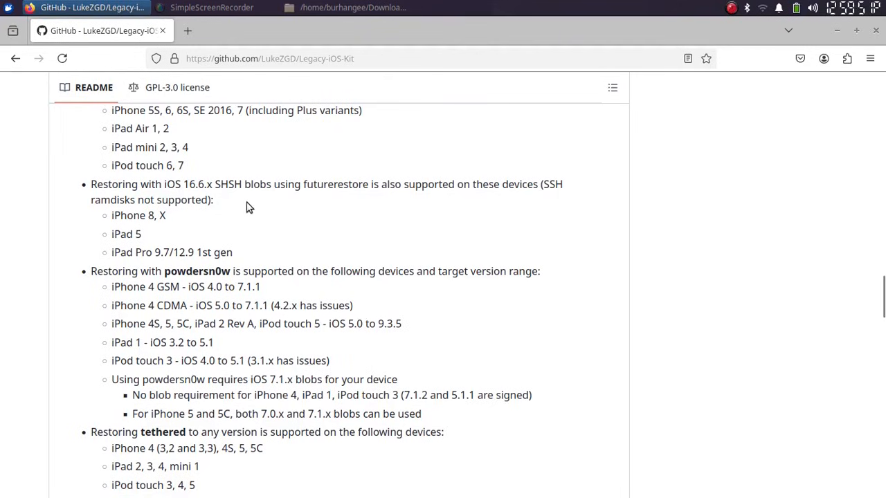
pyautogui.moveTo(285, 183)
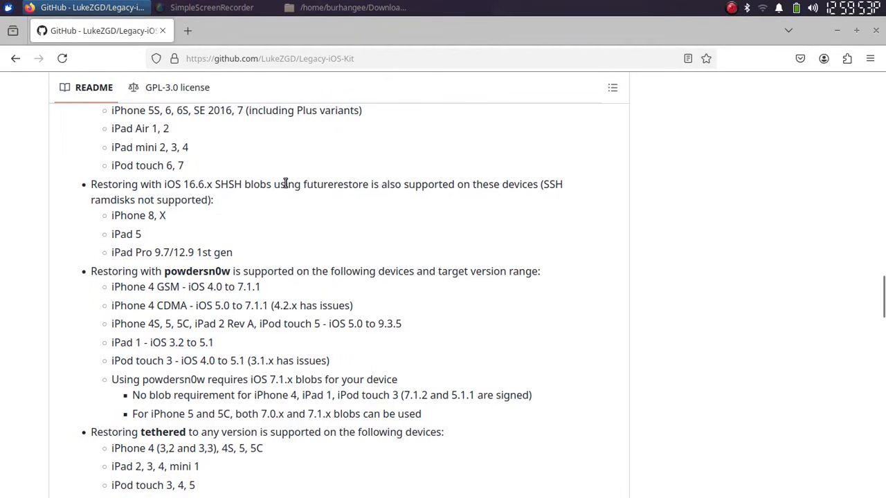
pyautogui.moveTo(363, 184)
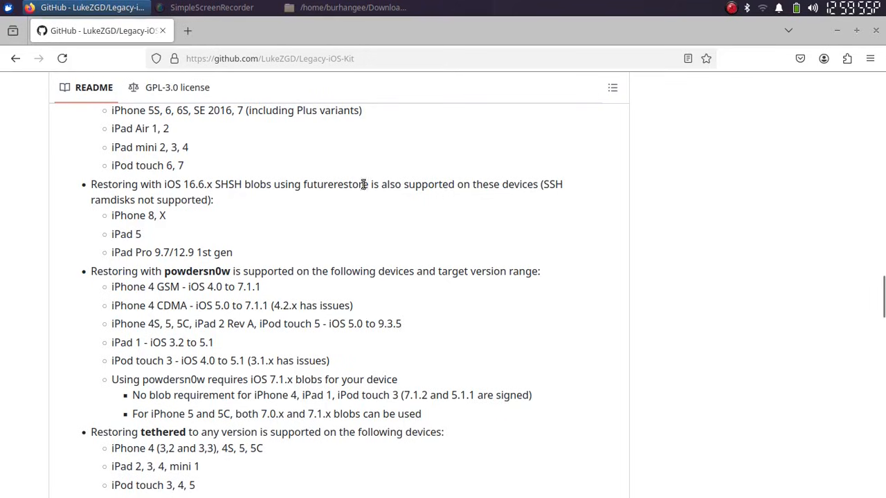
pyautogui.moveTo(136, 248)
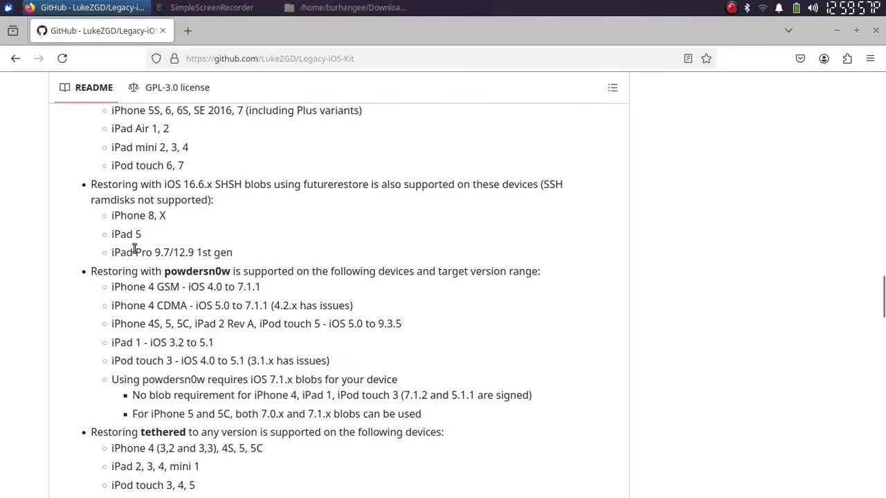
pyautogui.scroll(-3)
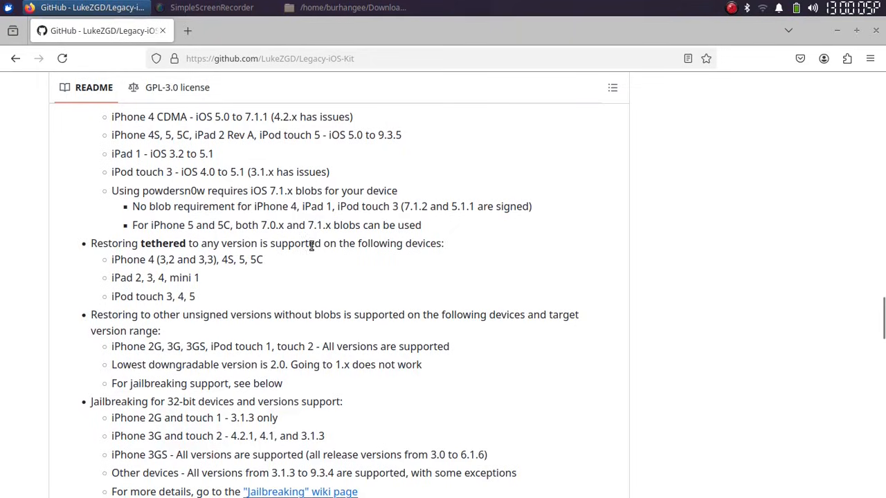
pyautogui.moveTo(136, 258)
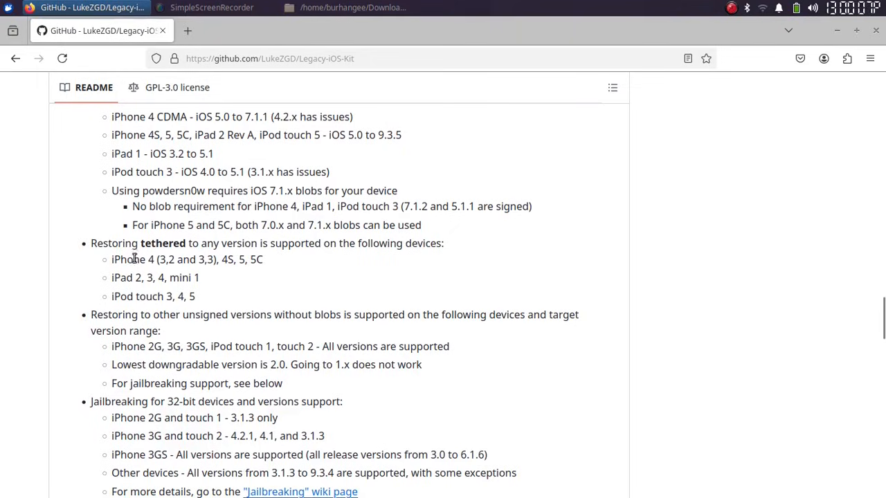
pyautogui.moveTo(157, 267)
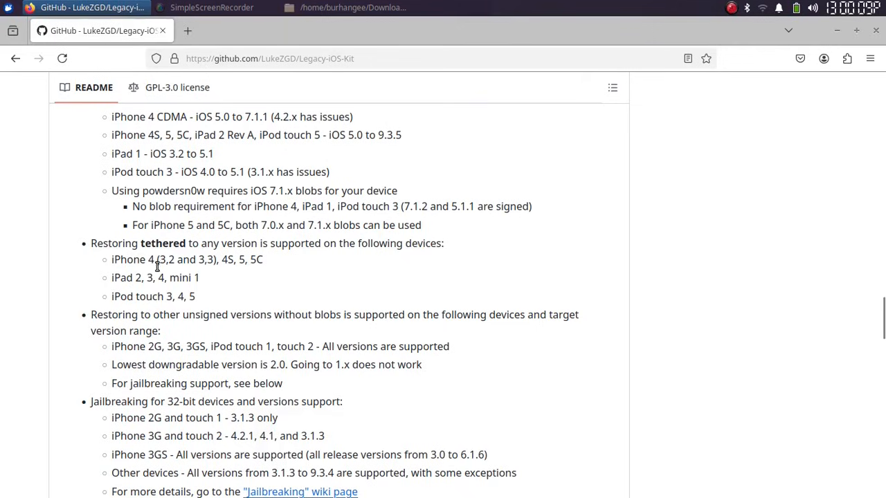
pyautogui.moveTo(250, 284)
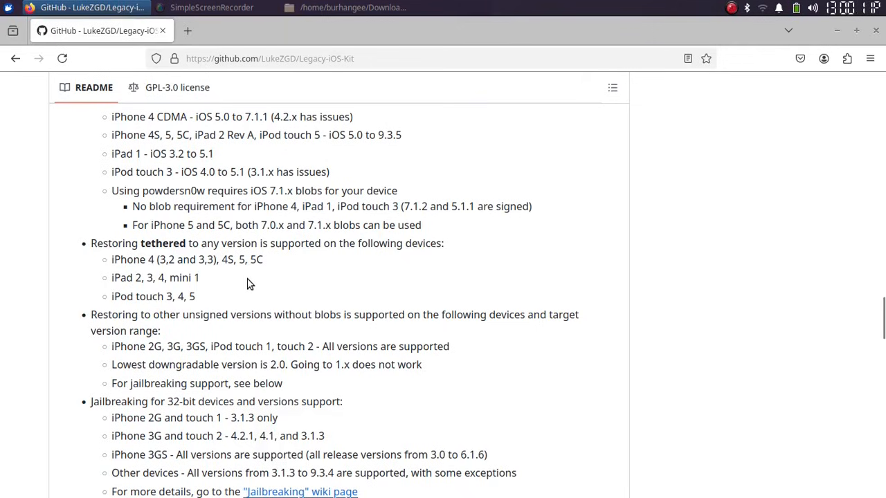
pyautogui.moveTo(191, 290)
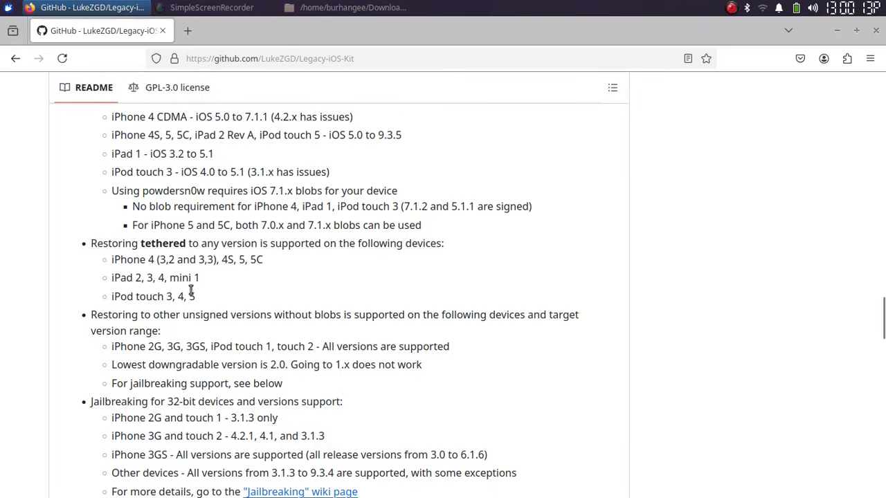
pyautogui.moveTo(658, 342)
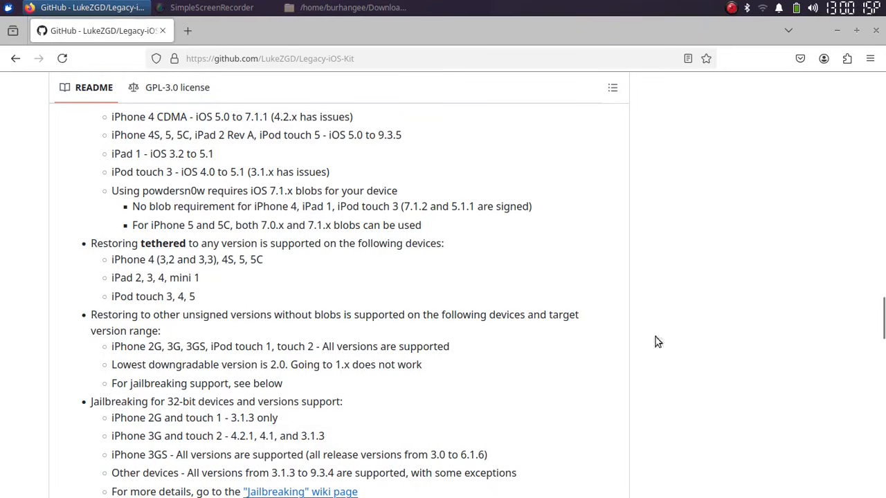
pyautogui.scroll(-3)
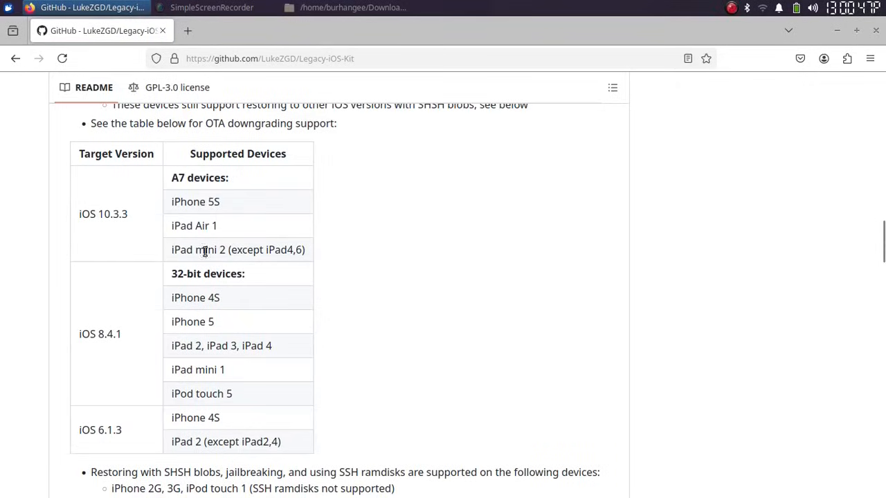
pyautogui.moveTo(244, 315)
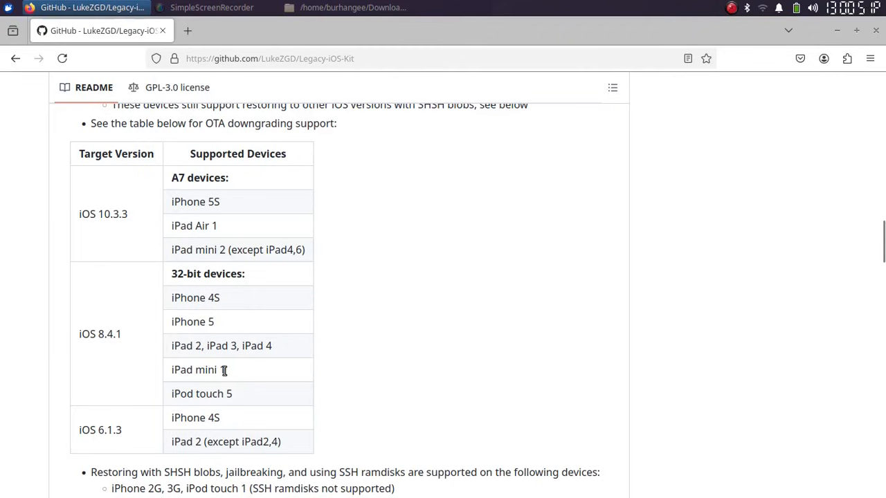
pyautogui.moveTo(97, 340)
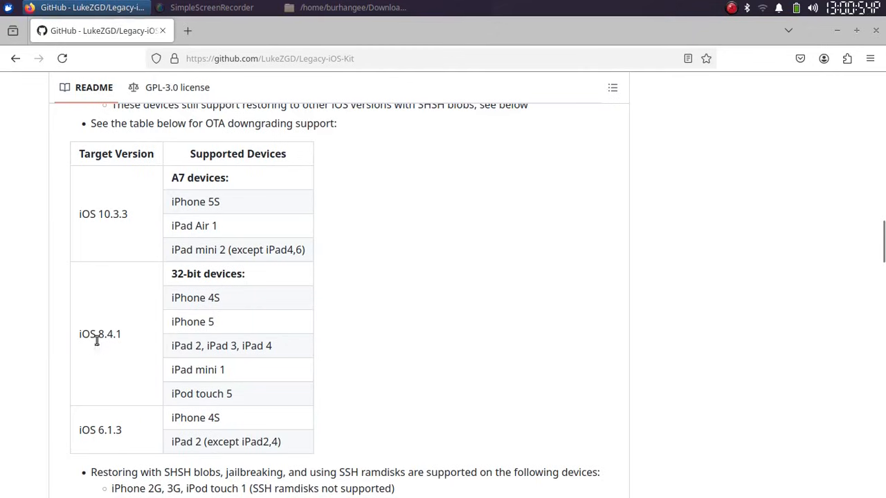
pyautogui.moveTo(207, 291)
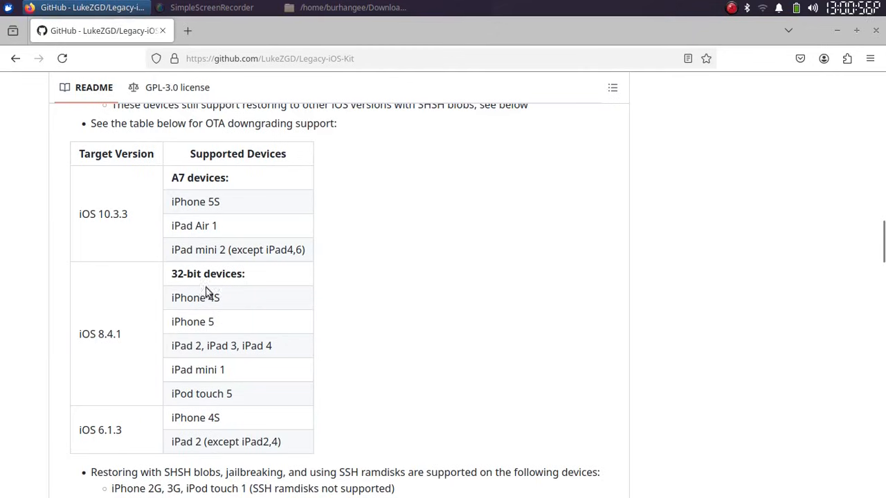
pyautogui.moveTo(195, 372)
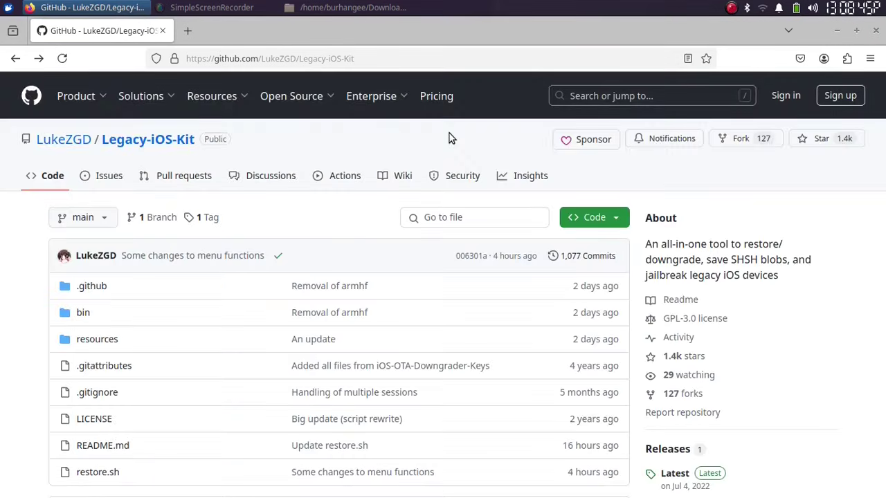
pyautogui.moveTo(349, 144)
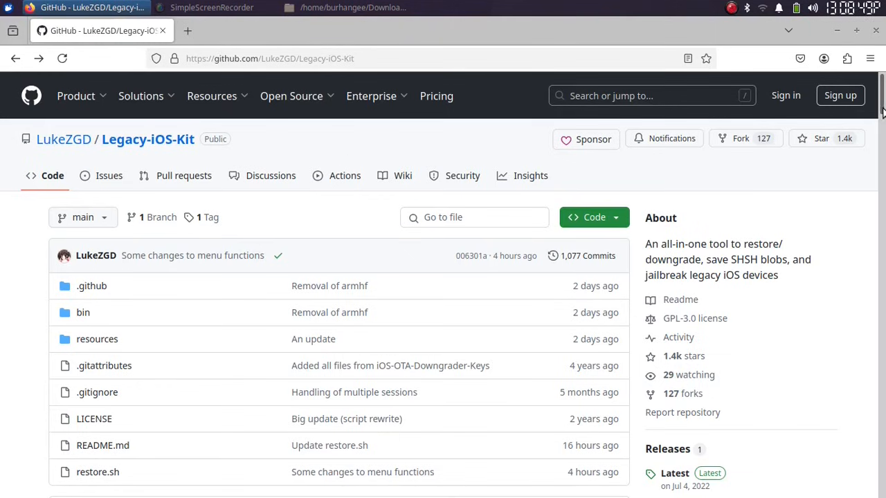
# - Open the latest release and download Legacy-iOS-Kit_linux_x86_64_v25.01.03.zip from Assets
pyautogui.scroll(-3)
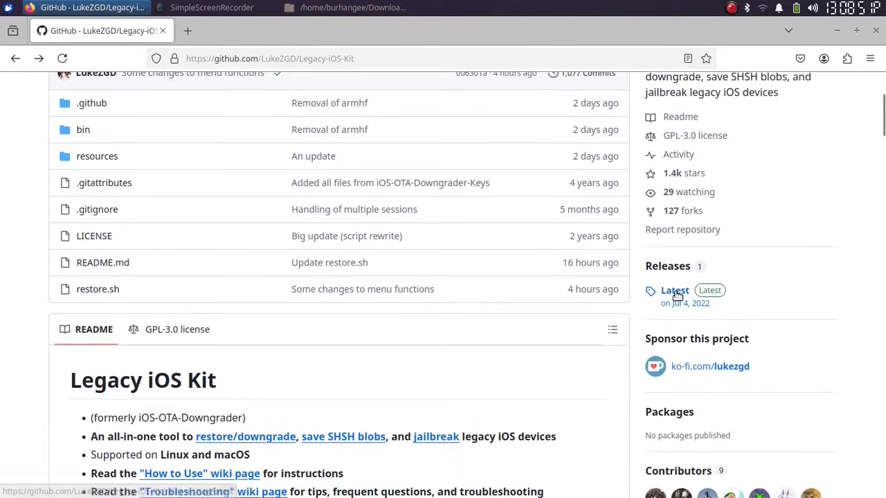
pyautogui.click(675, 291)
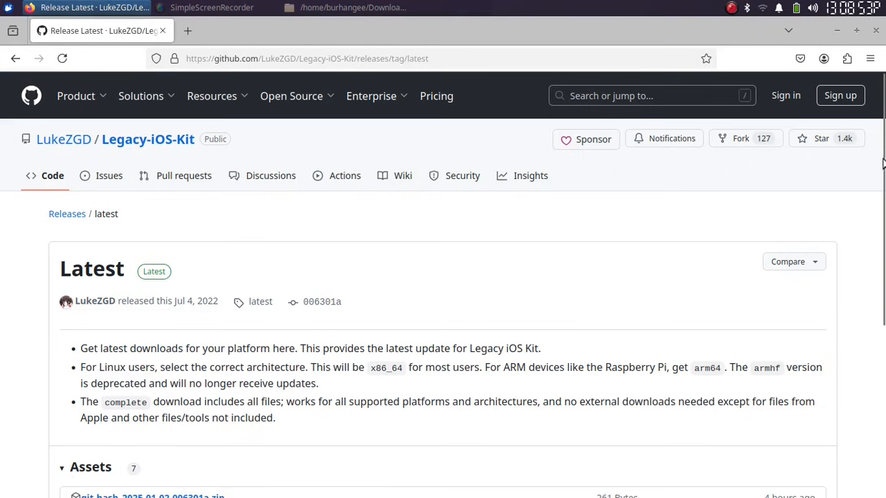
pyautogui.scroll(-3)
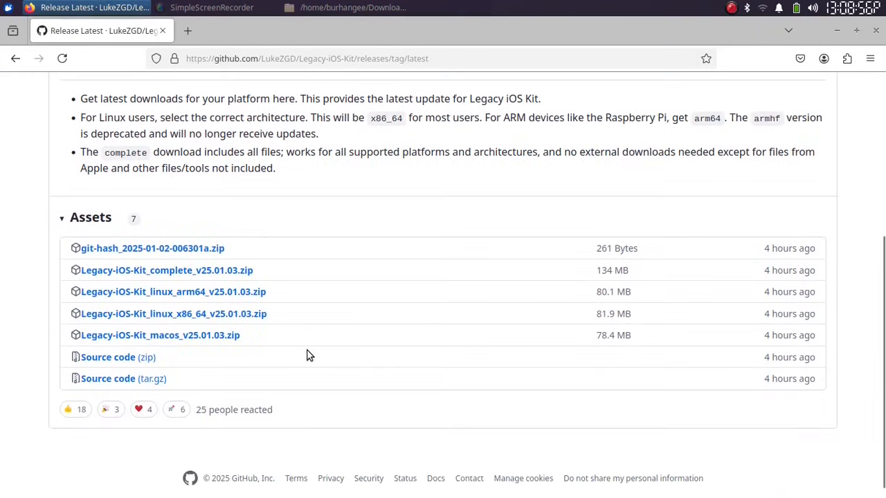
pyautogui.moveTo(160, 335)
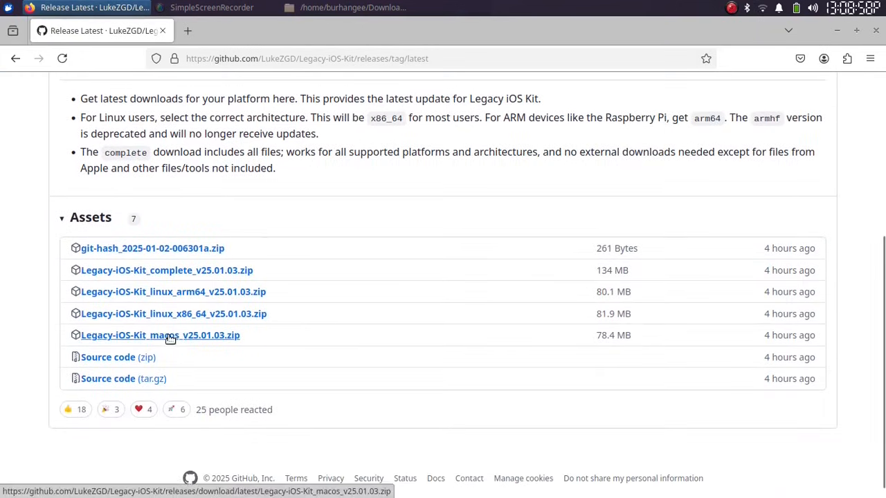
pyautogui.moveTo(379, 268)
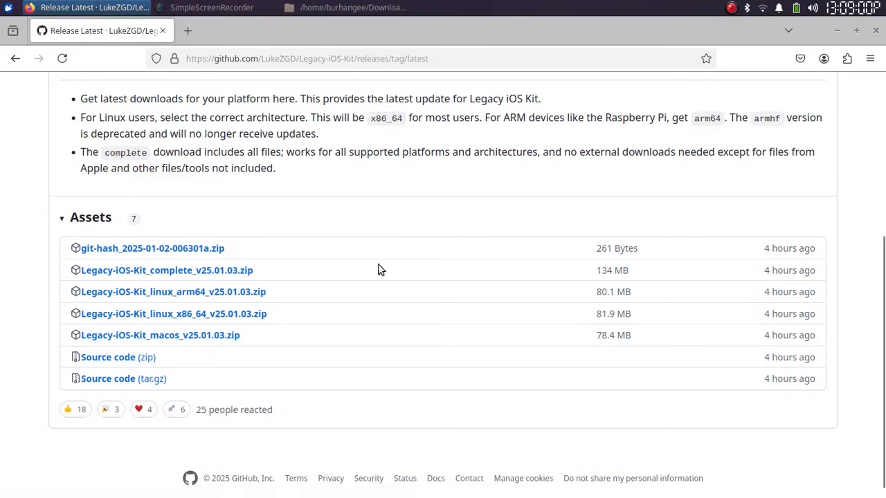
pyautogui.moveTo(371, 215)
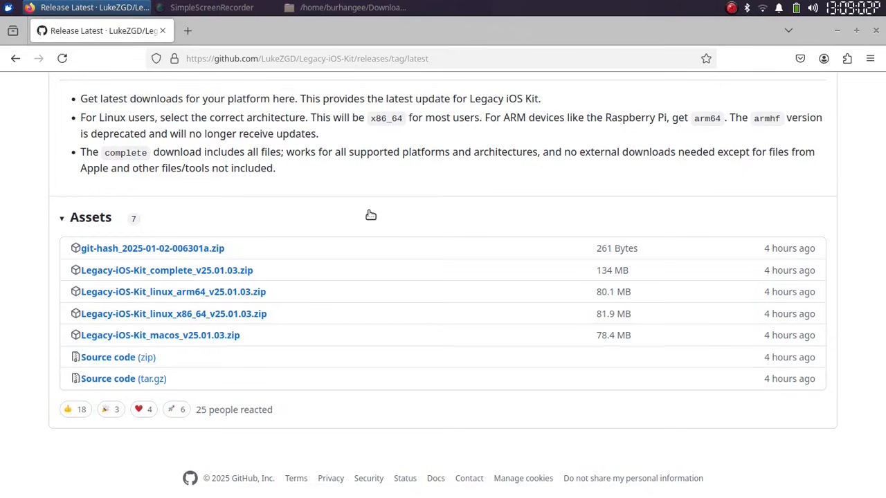
pyautogui.moveTo(147, 318)
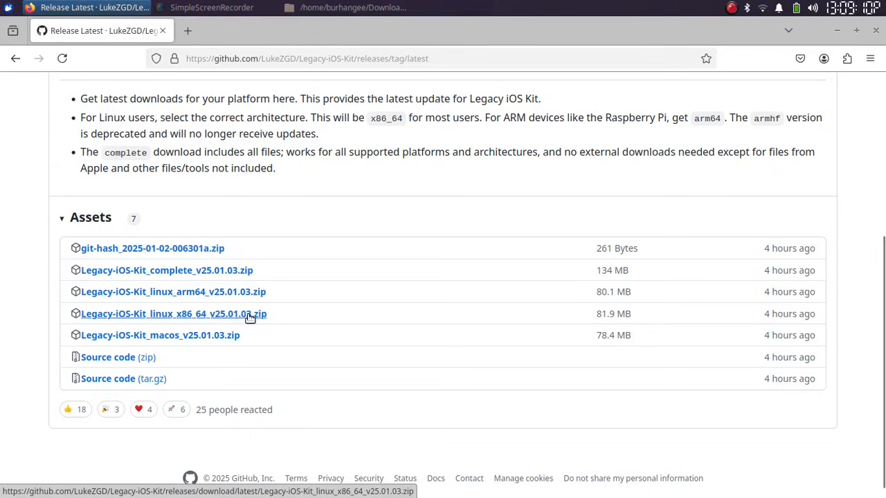
pyautogui.click(343, 8)
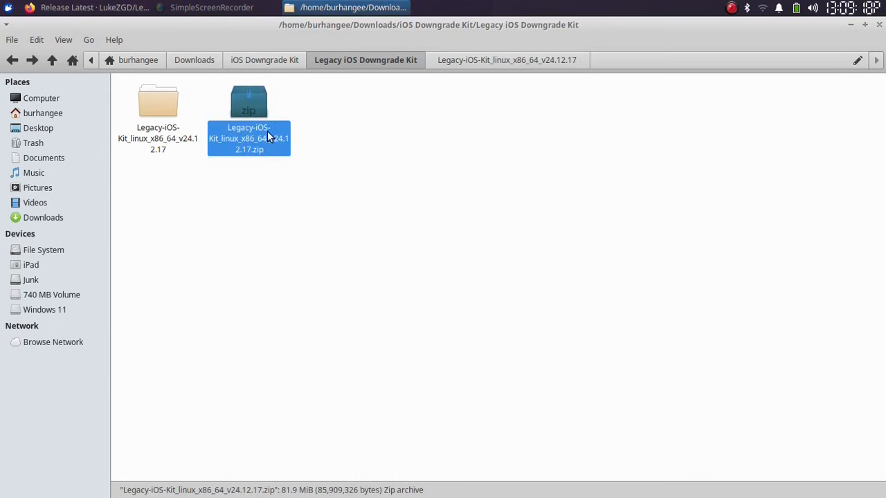
pyautogui.moveTo(249, 112)
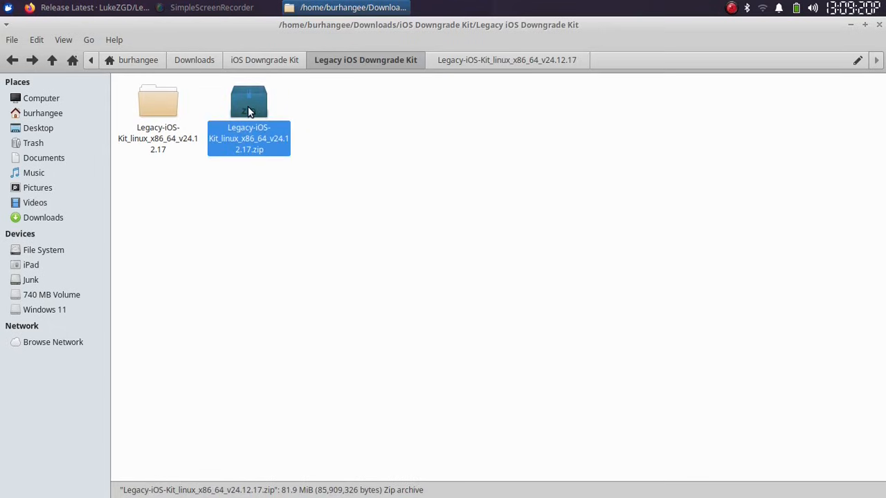
# - Enter the extracted v24.12.17 kit folder and open a terminal there via Open Terminal Here
pyautogui.rightClick(249, 110)
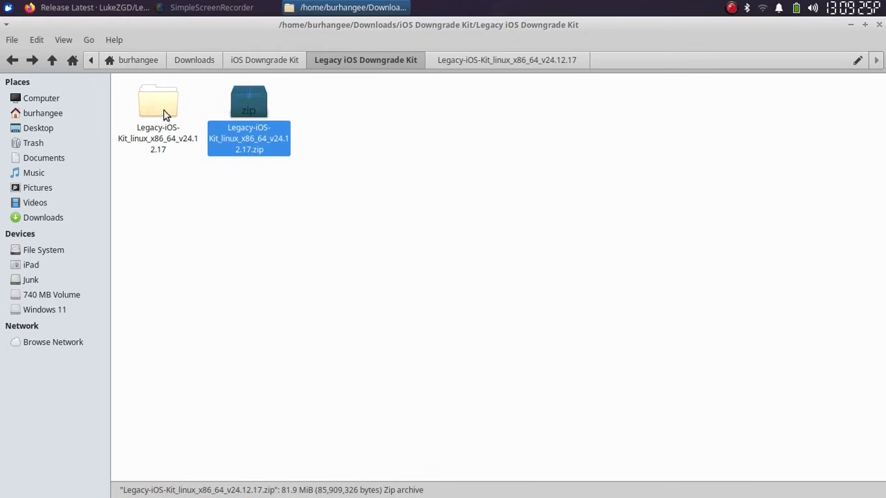
pyautogui.doubleClick(157, 104)
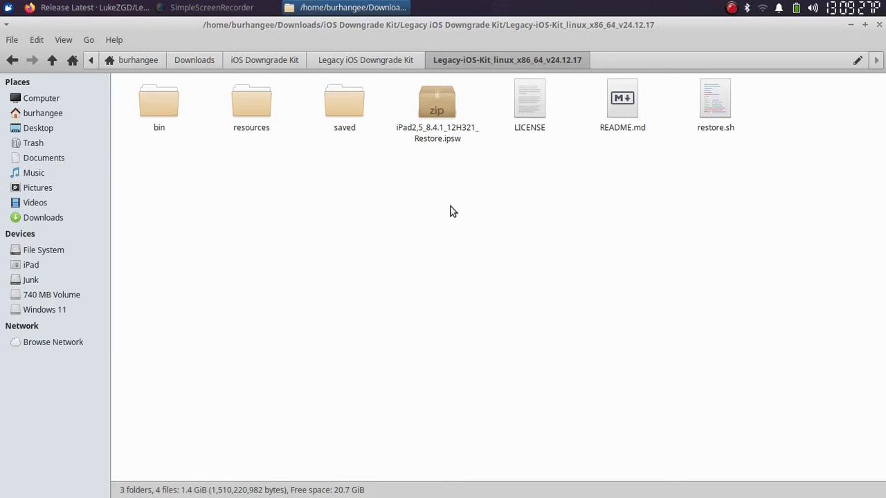
pyautogui.rightClick(454, 210)
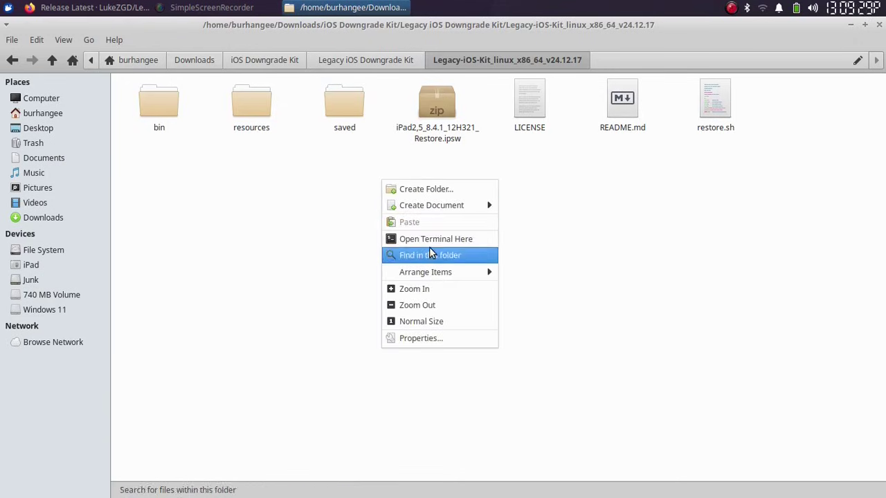
pyautogui.click(435, 238)
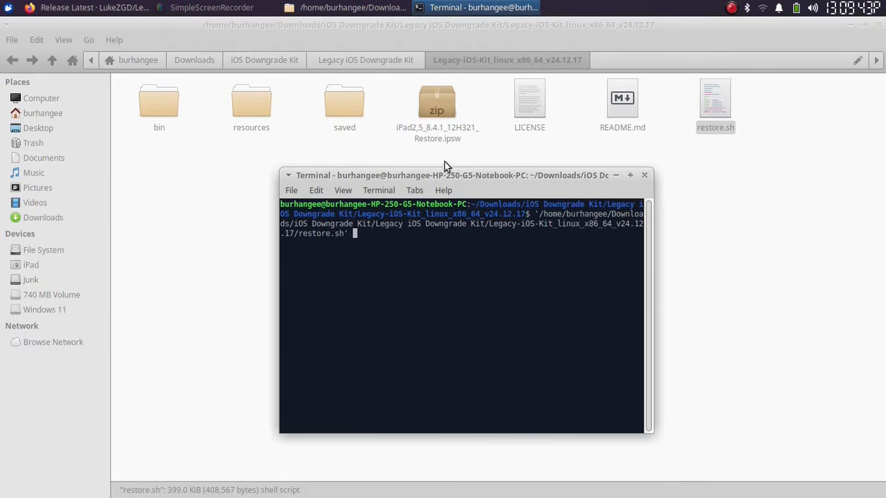
pyautogui.moveTo(455, 181)
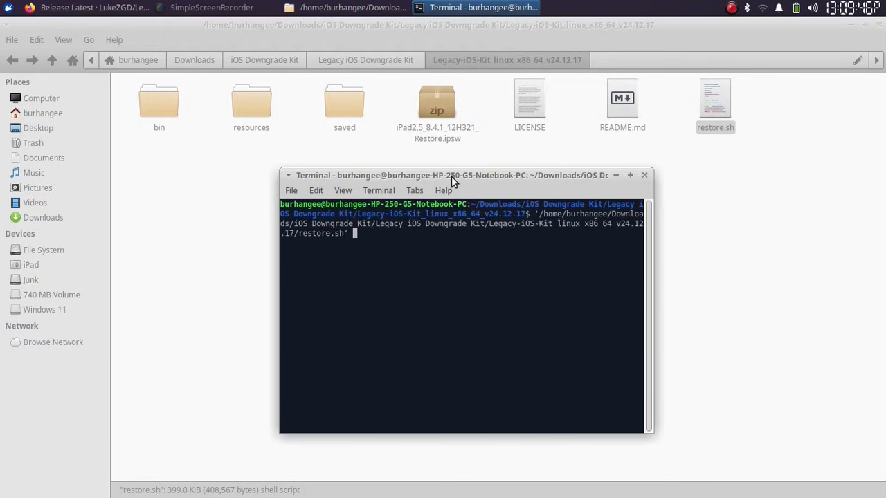
# - Run restore.sh, which detects the iPad mini 1 on iOS 9.3.5 and shows the main menu
pyautogui.press('Return')
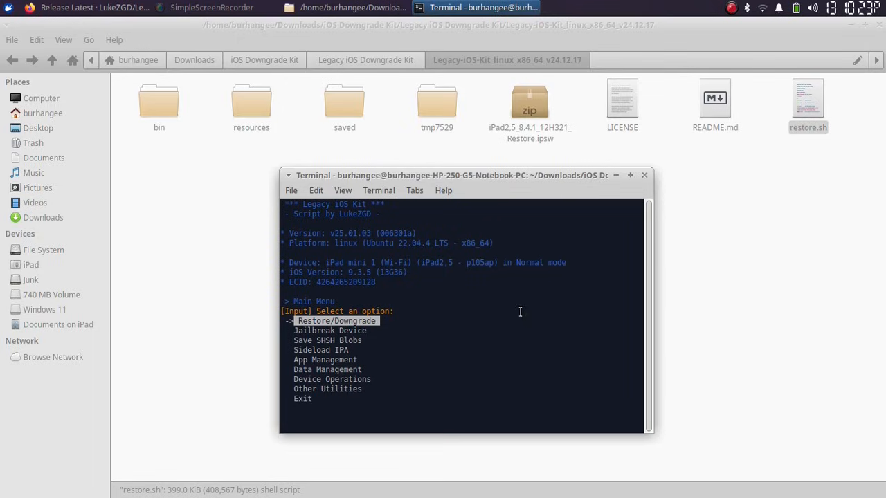
pyautogui.moveTo(471, 285)
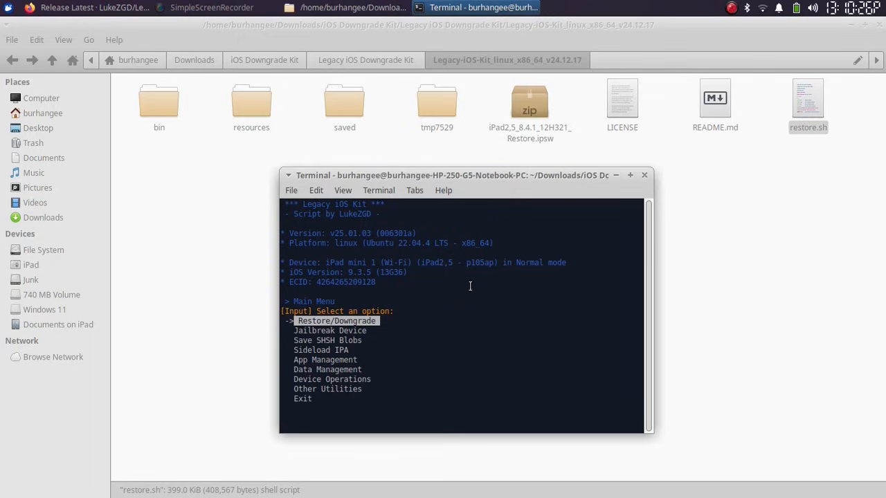
pyautogui.moveTo(413, 302)
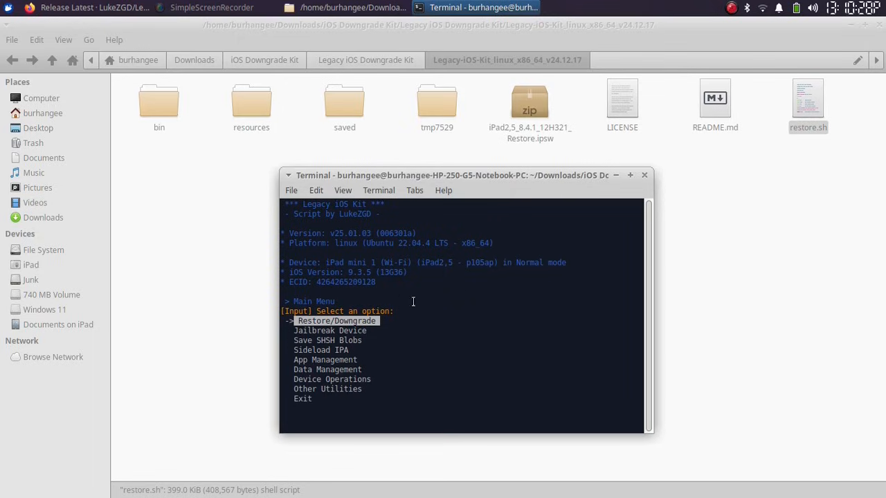
pyautogui.moveTo(325, 262)
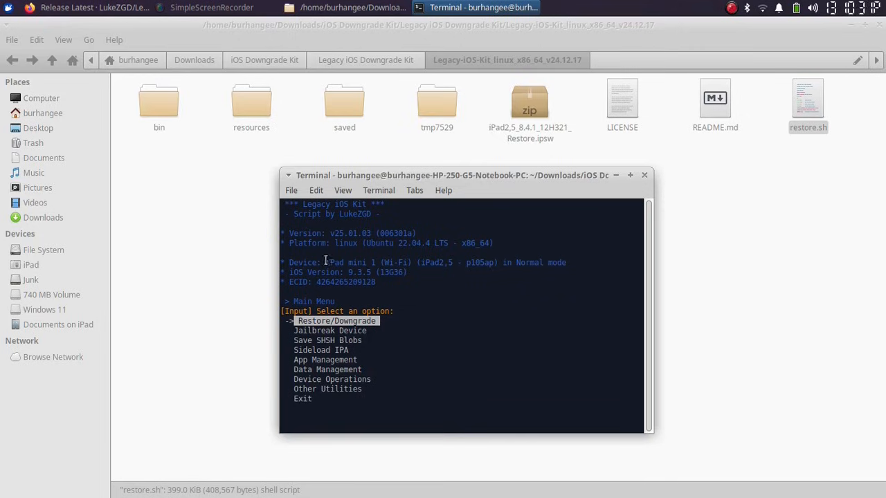
pyautogui.moveTo(484, 263)
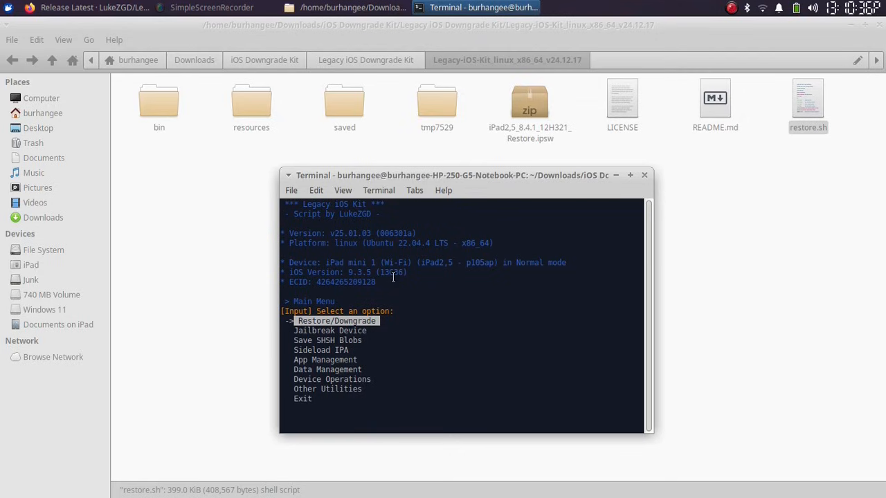
pyautogui.moveTo(471, 175)
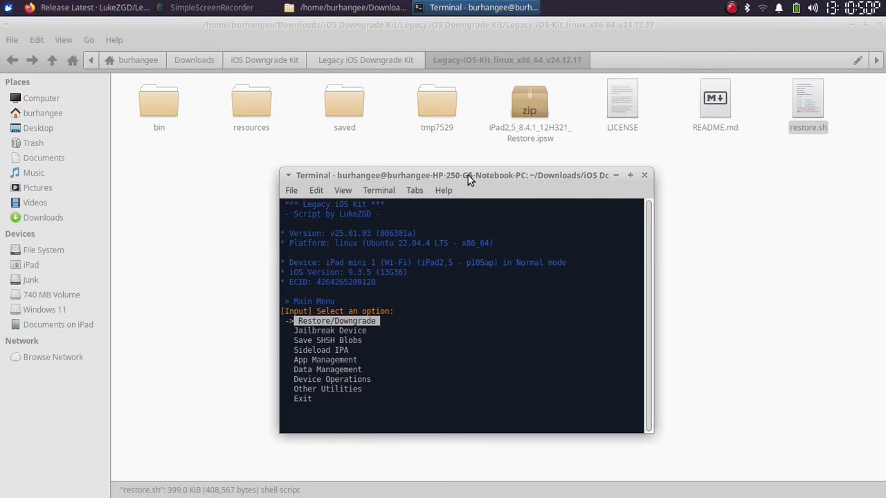
pyautogui.press('Return')
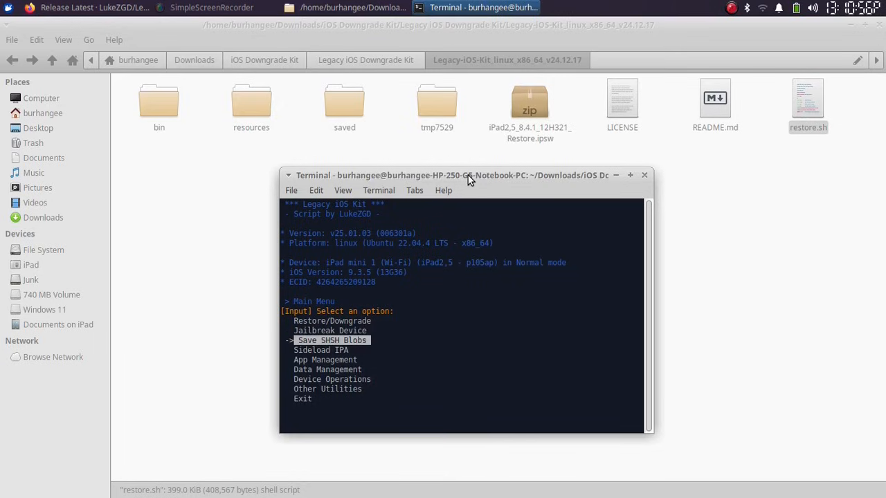
pyautogui.press('Down')
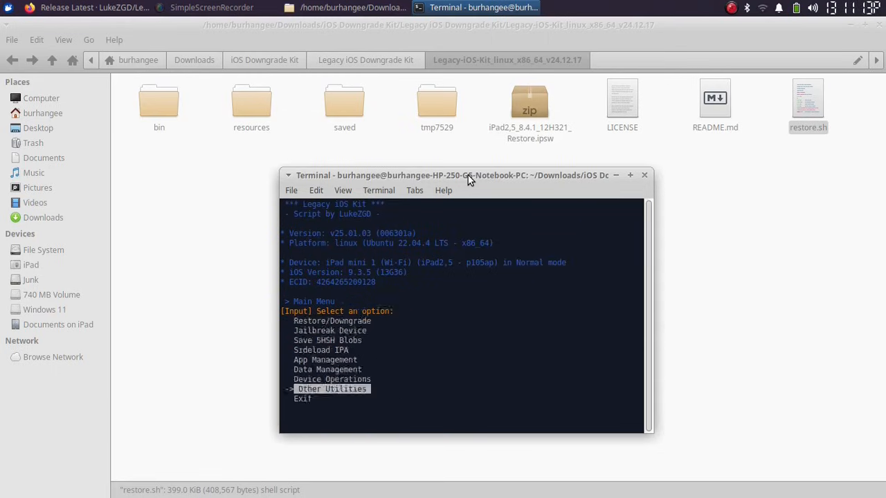
pyautogui.press('Return')
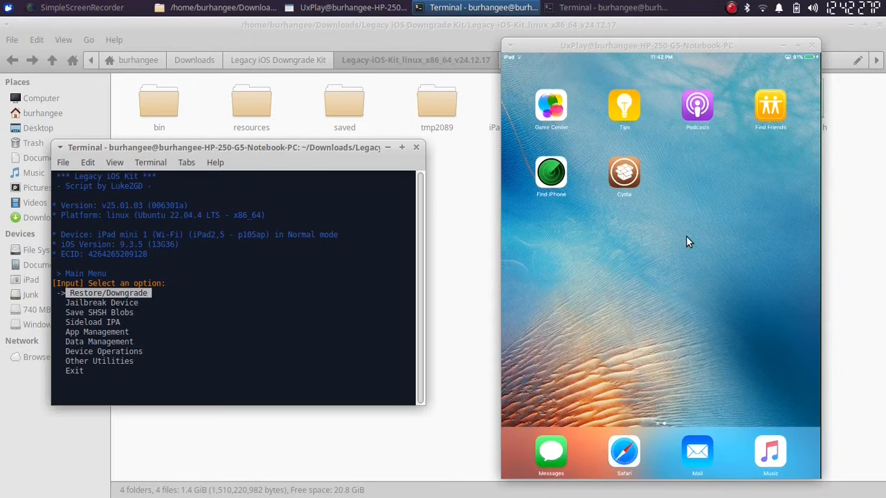
pyautogui.moveTo(285, 248)
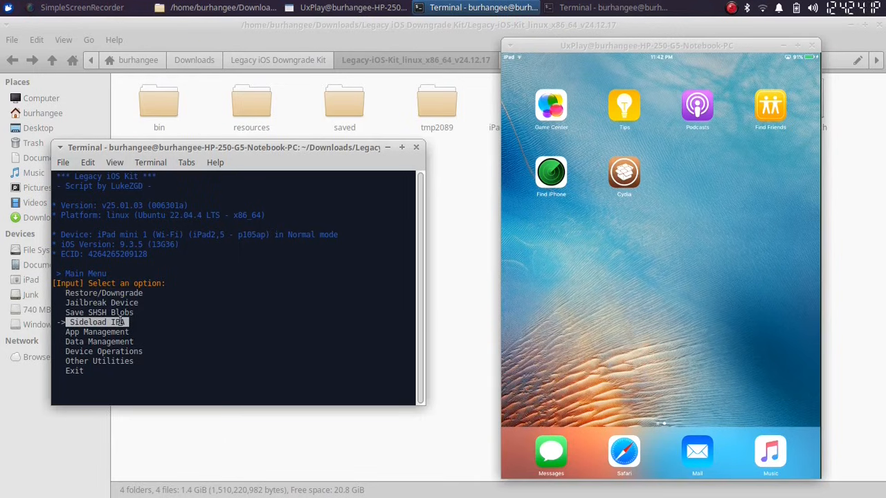
pyautogui.moveTo(233, 329)
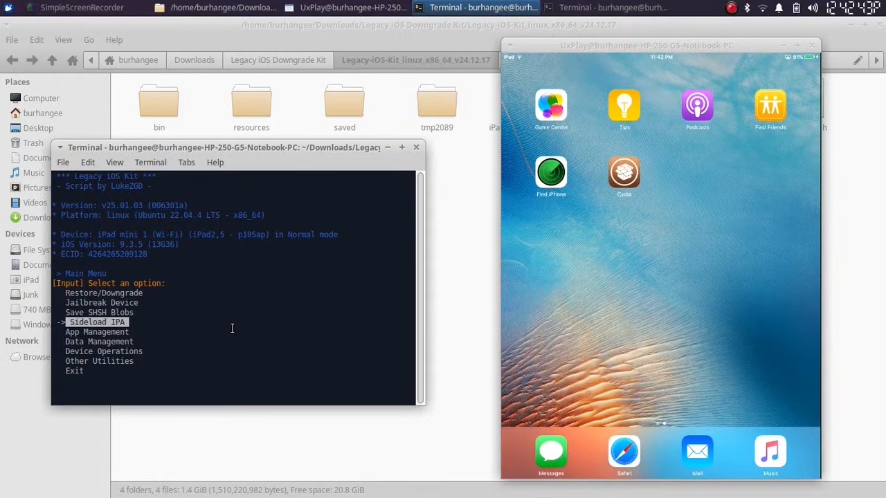
# - Enter Sideload IPA and select Phoenix.ipa from the downloads as the file to sideload
pyautogui.press('Return')
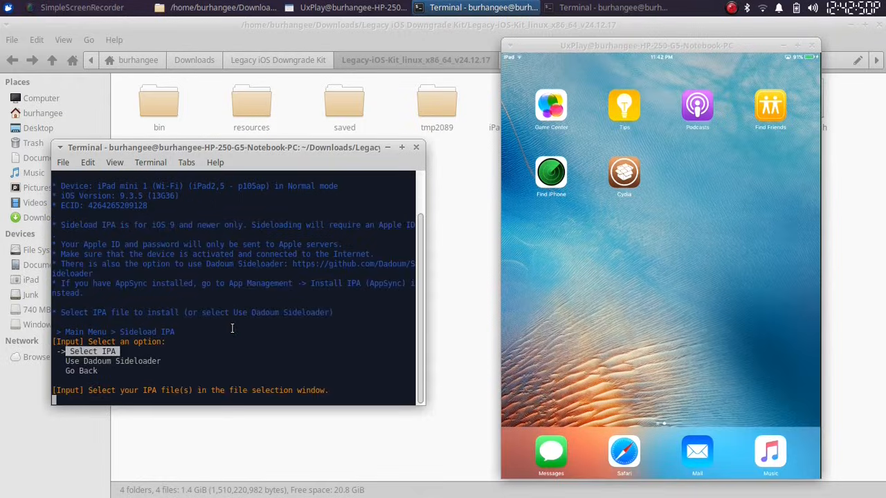
pyautogui.click(268, 150)
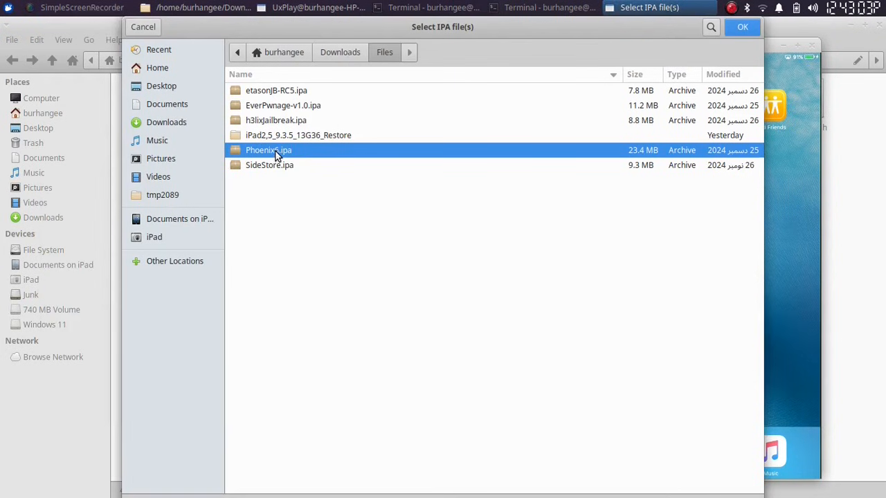
pyautogui.click(742, 27)
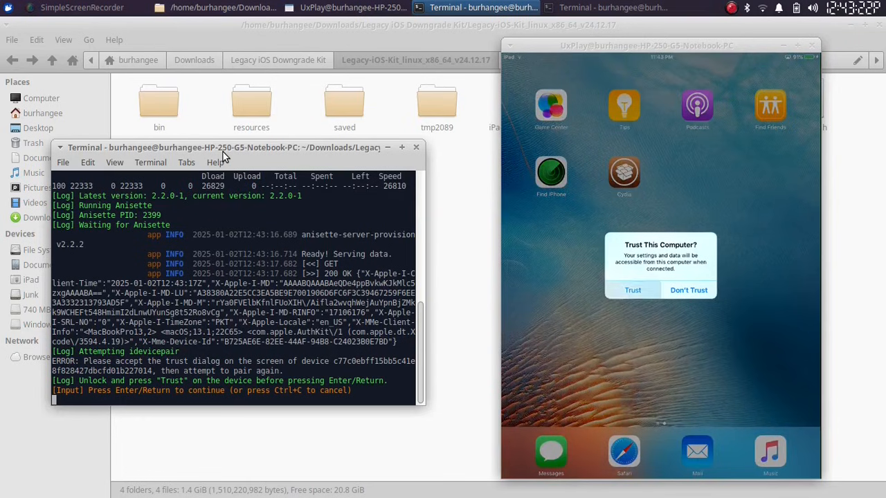
# - Continue in the terminal after trusting the computer so the iPad pairs successfully
pyautogui.click(631, 290)
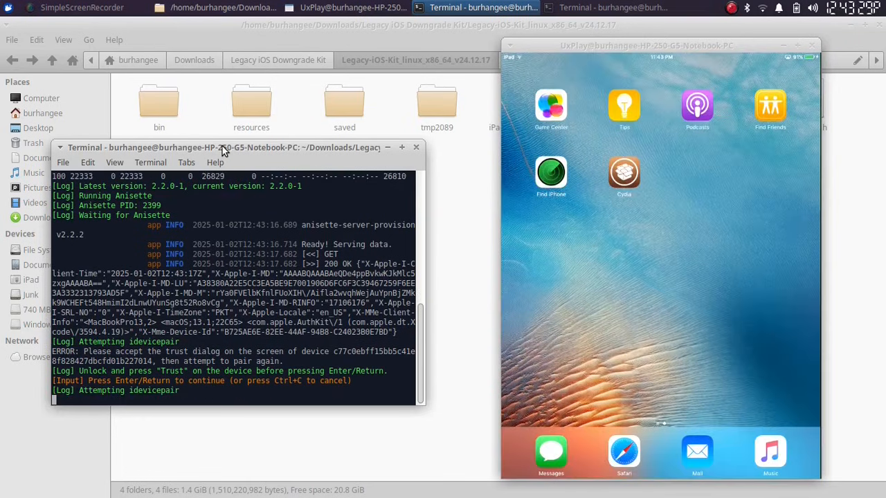
pyautogui.press('Return')
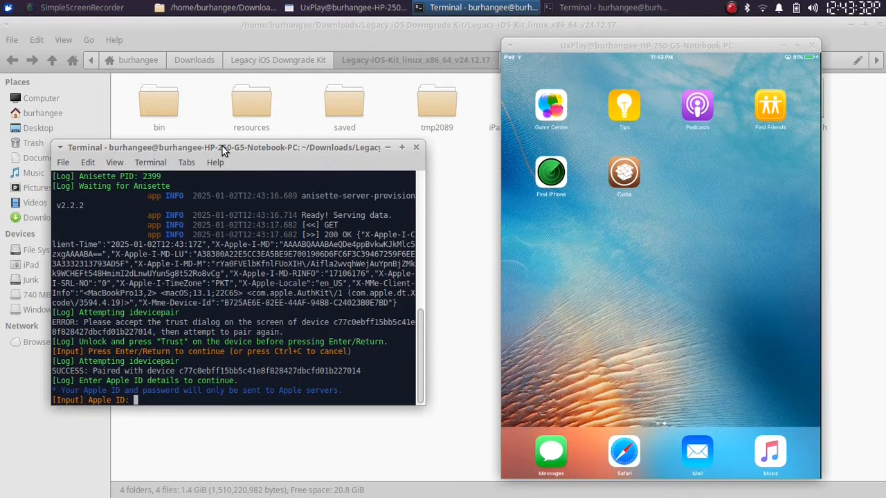
pyautogui.moveTo(248, 151)
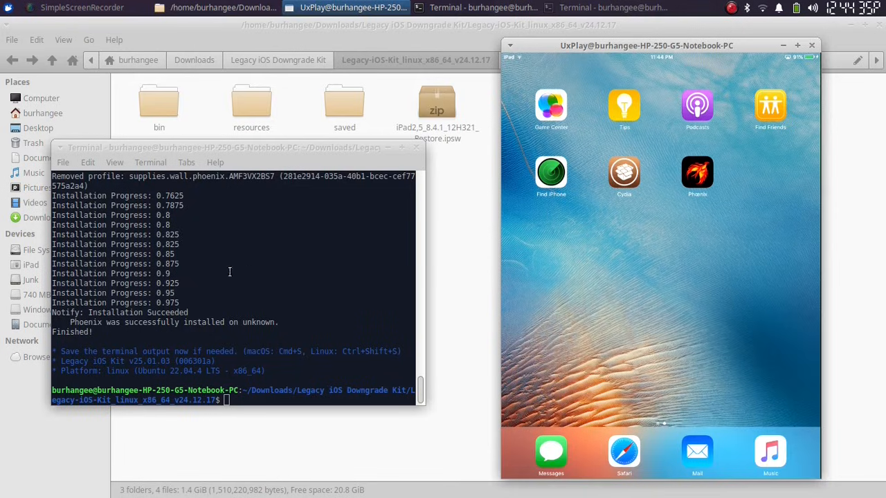
pyautogui.moveTo(226, 301)
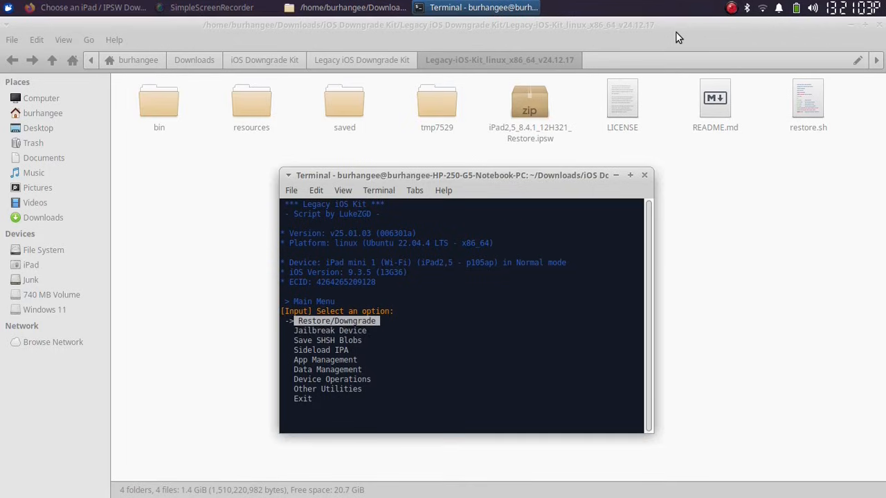
# - Enter Restore/Downgrade and choose the iOS 8.4.1 option from the version list
pyautogui.press('Return')
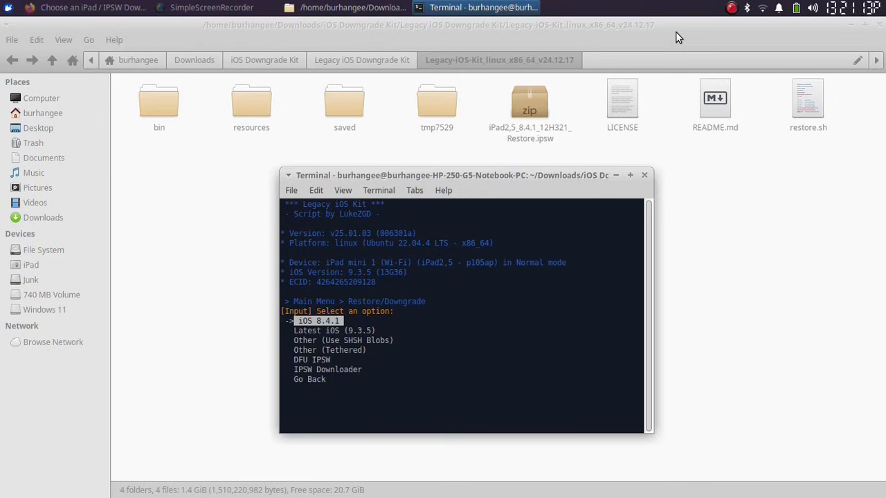
pyautogui.press('Down')
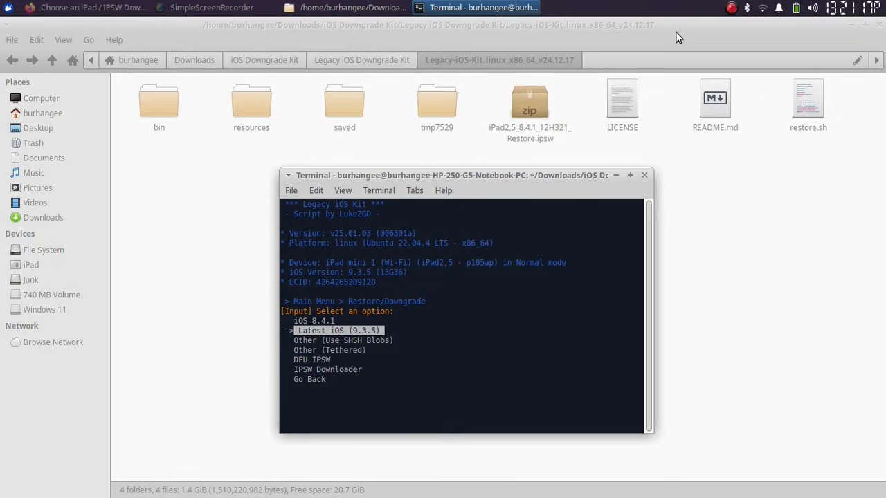
pyautogui.press('Down')
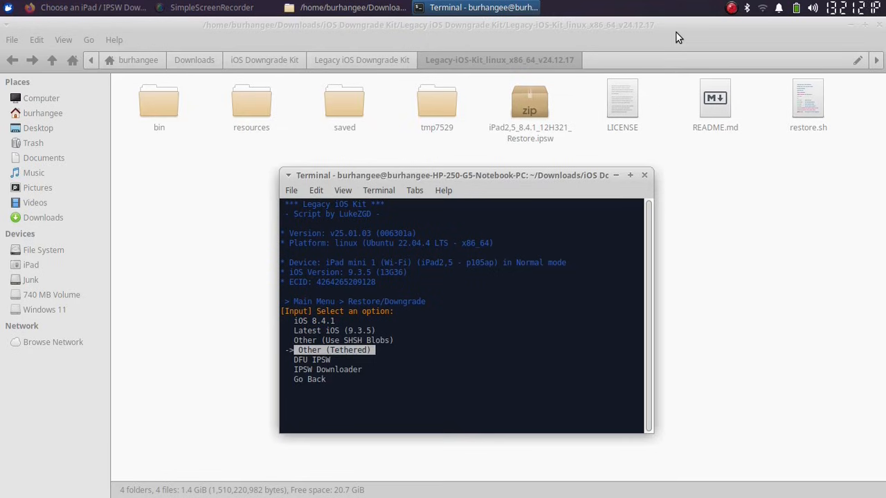
pyautogui.press('Up')
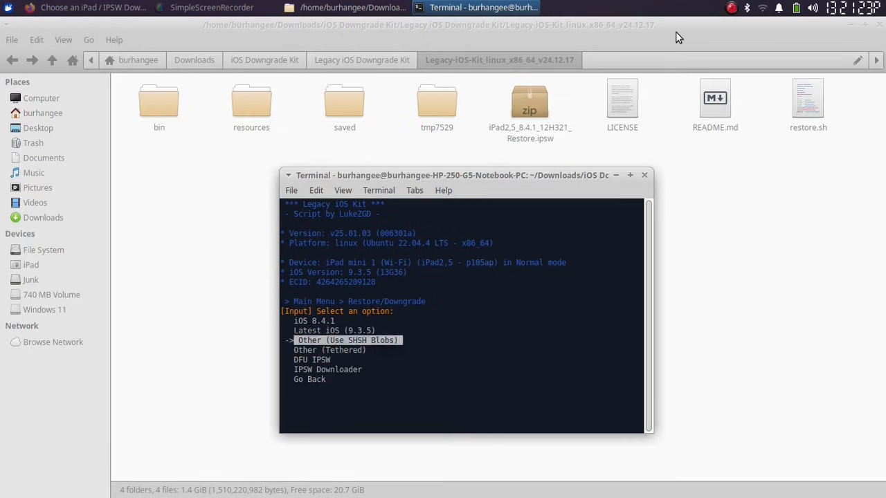
pyautogui.press('Up')
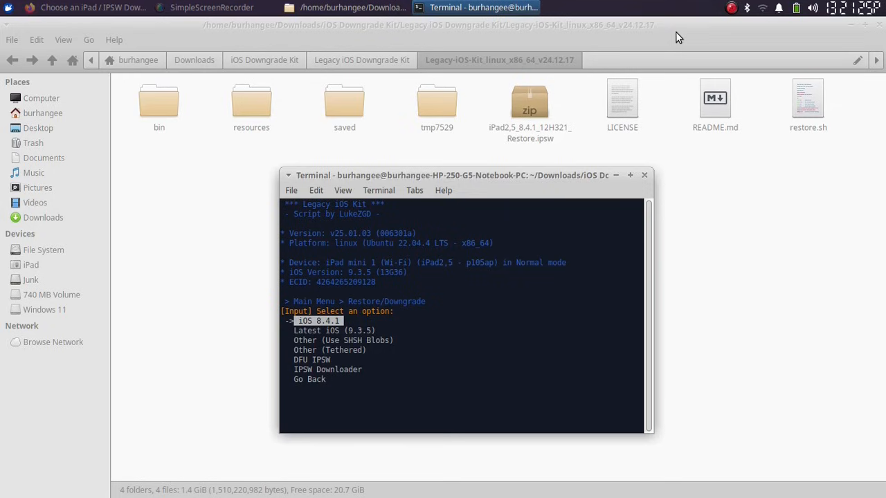
pyautogui.press('Return')
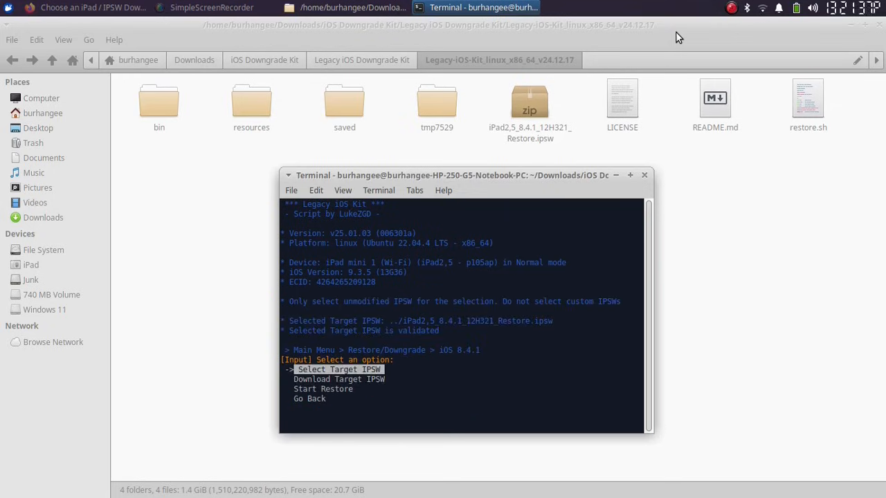
# - Move between the Select and Download Target IPSW options, settling on Select Target IPSW
pyautogui.press('Down')
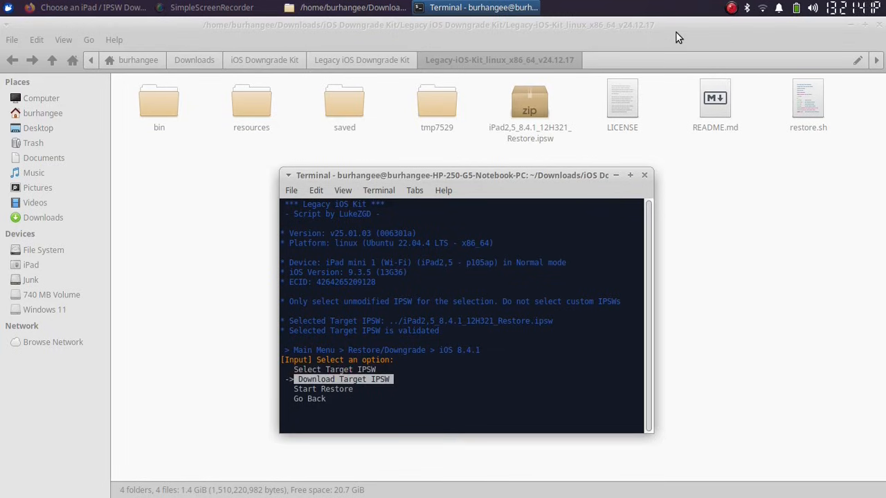
pyautogui.press('Up')
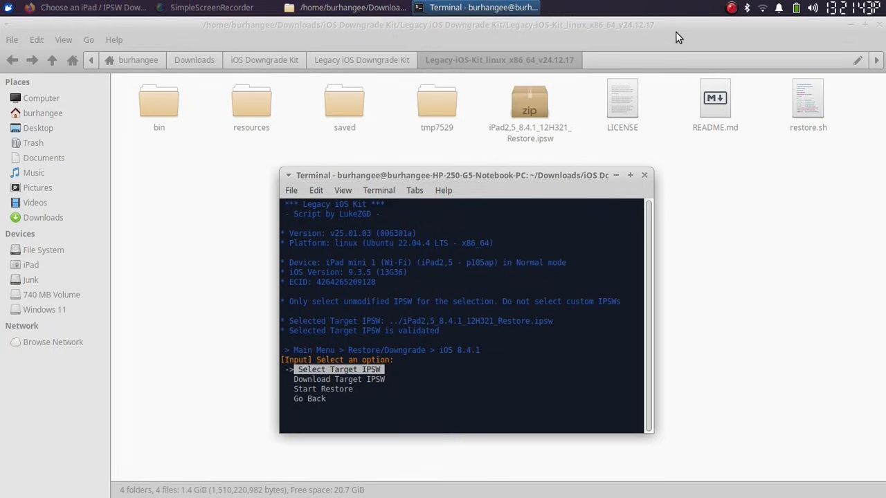
pyautogui.press('Down')
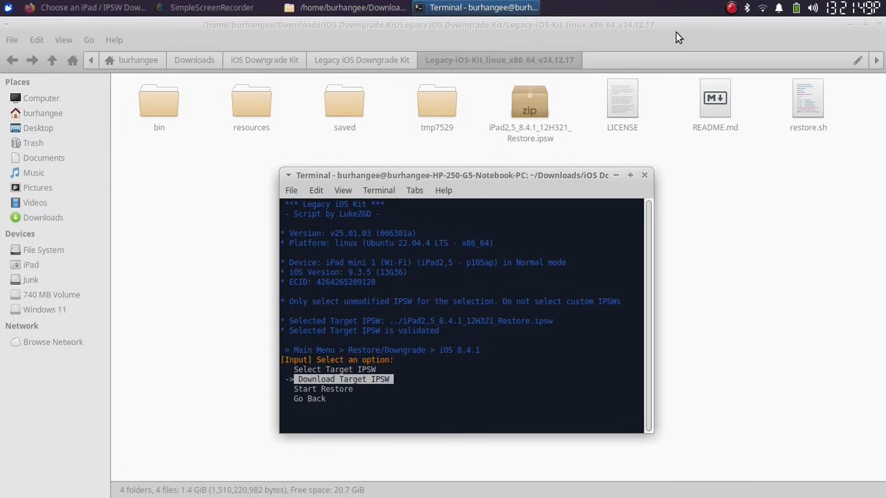
pyautogui.press('Up')
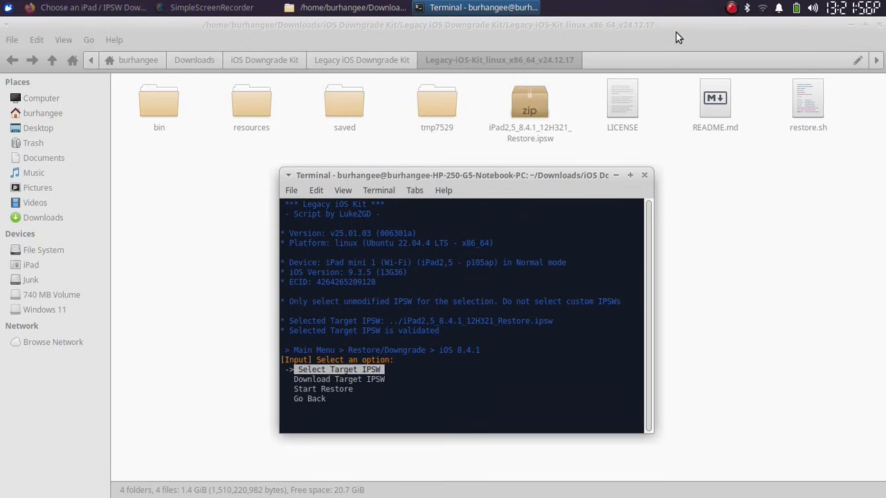
pyautogui.moveTo(746, 299)
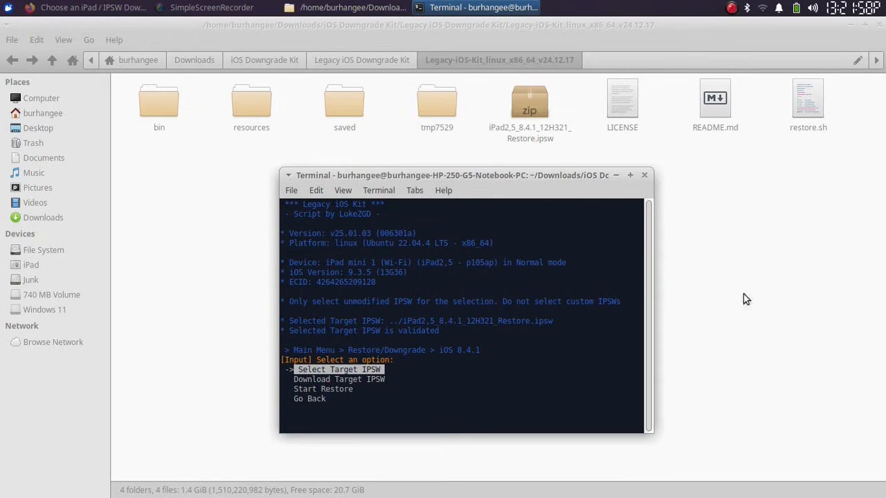
pyautogui.moveTo(468, 289)
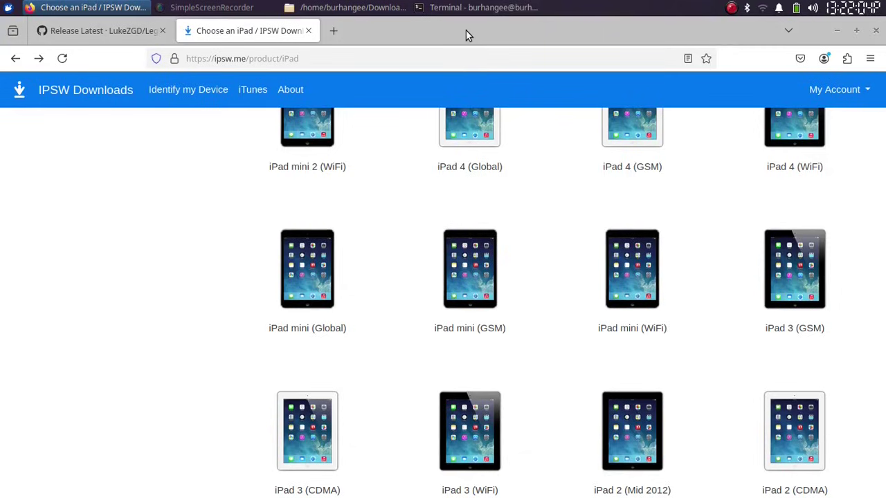
pyautogui.moveTo(631, 276)
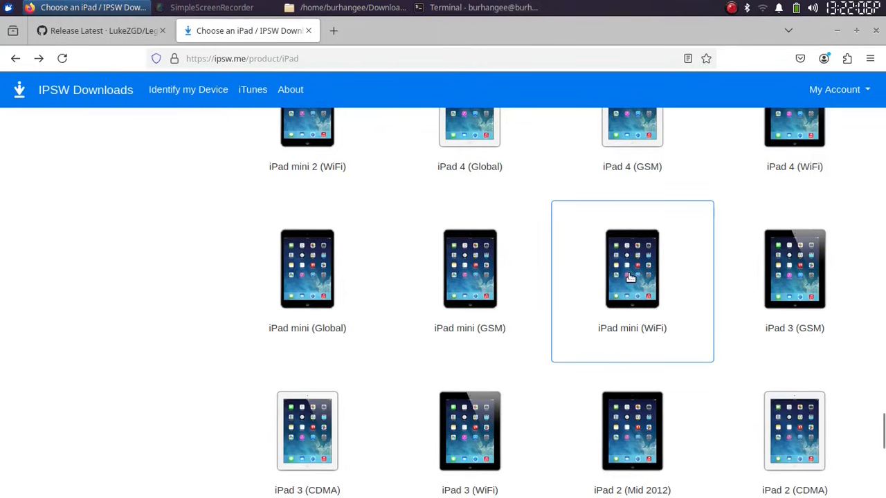
# - On ipsw.me open iPad mini (WiFi) and its iOS 8.4.1 (12H321) download page
pyautogui.click(631, 268)
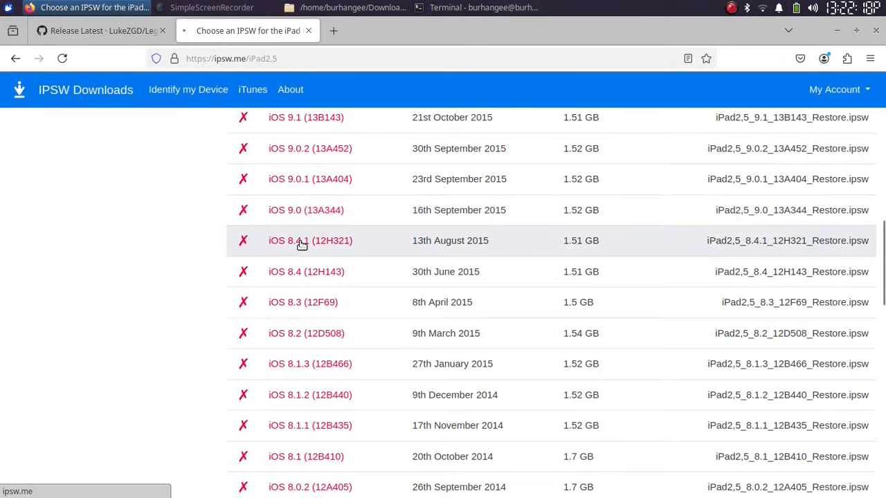
pyautogui.click(310, 241)
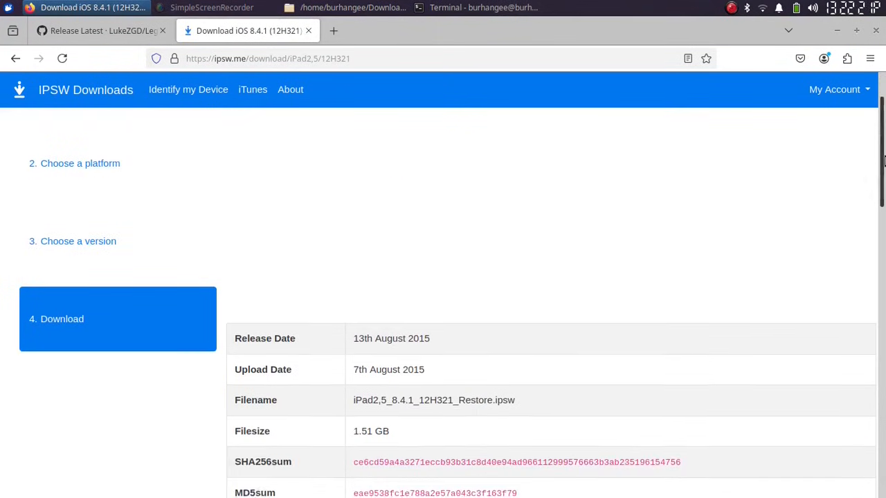
pyautogui.scroll(-3)
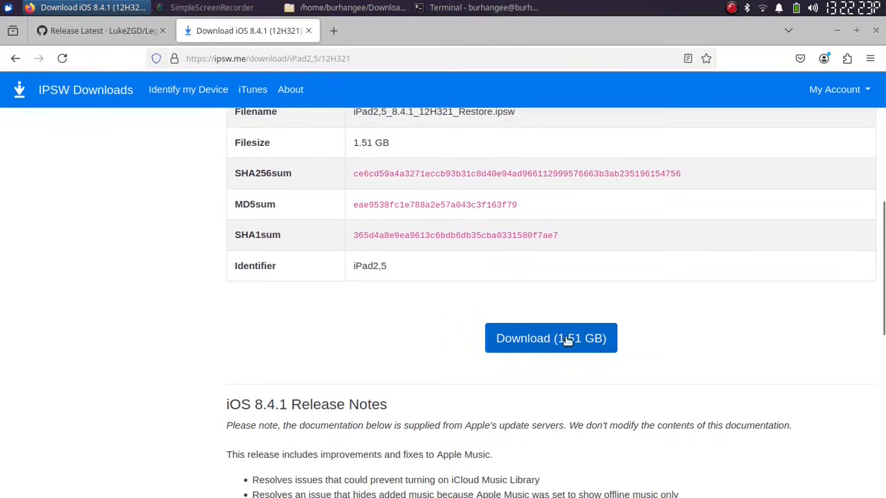
pyautogui.moveTo(249, 266)
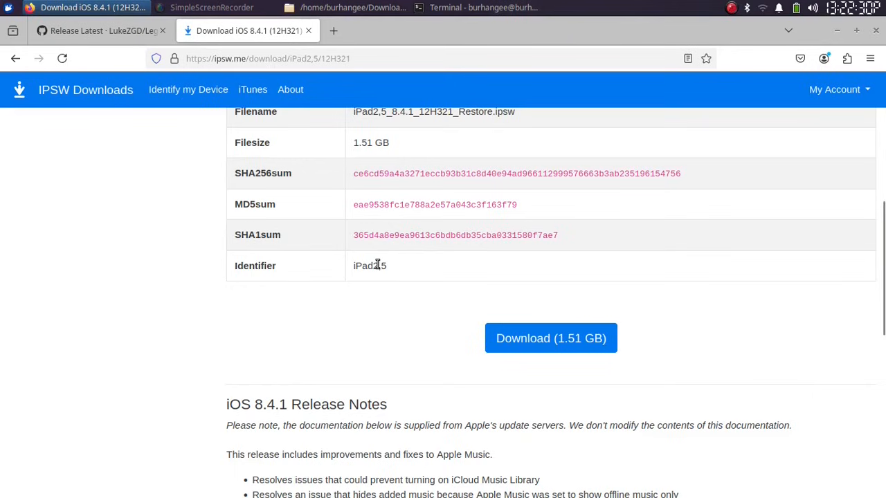
pyautogui.moveTo(788, 31)
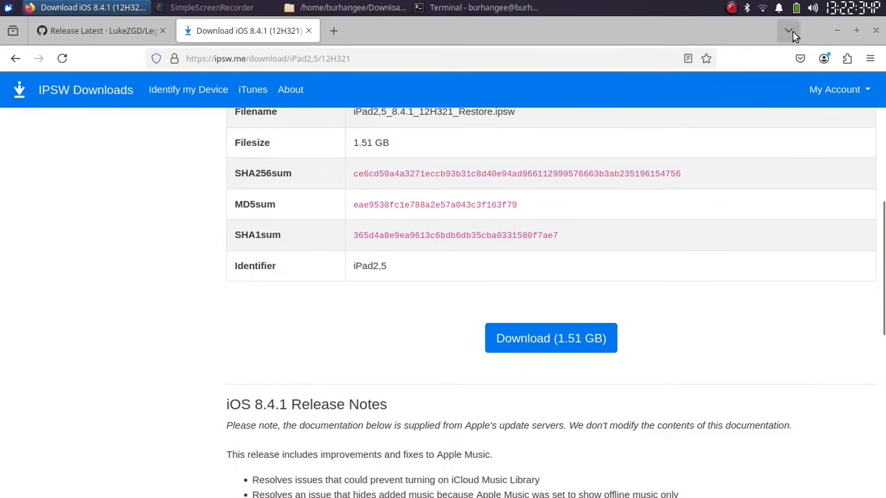
pyautogui.click(483, 8)
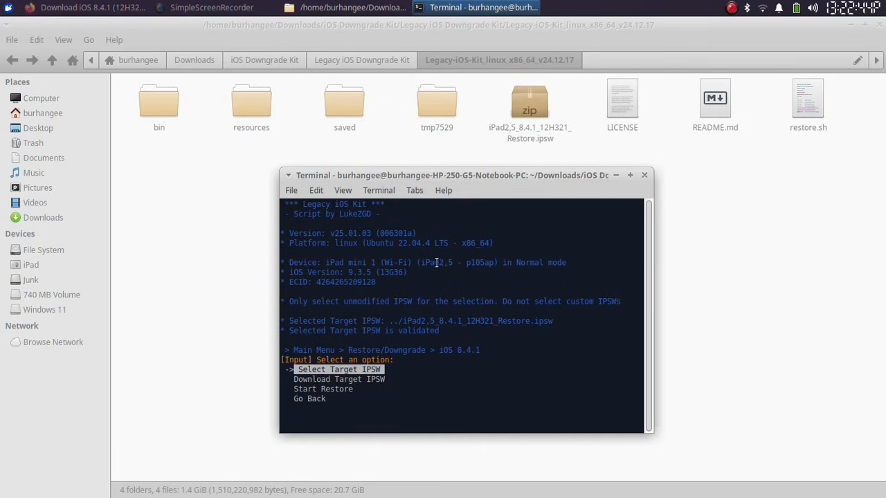
# - Select the iPad2,5 8.4.1 IPSW, start the restore, and highlight No at the jailbreak prompt
pyautogui.press('Return')
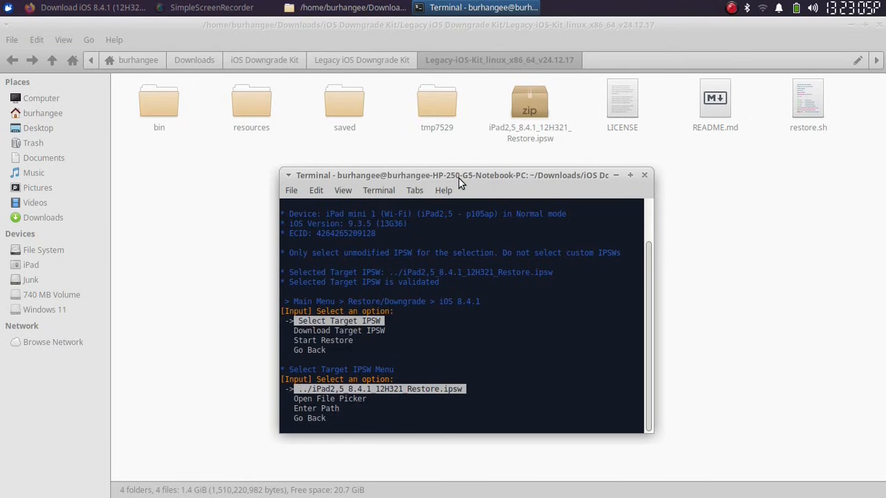
pyautogui.press('Down')
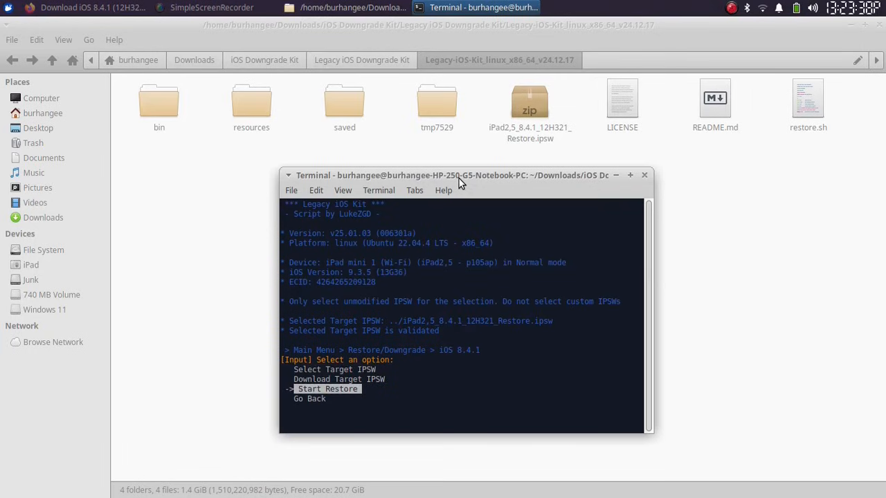
pyautogui.press('Return')
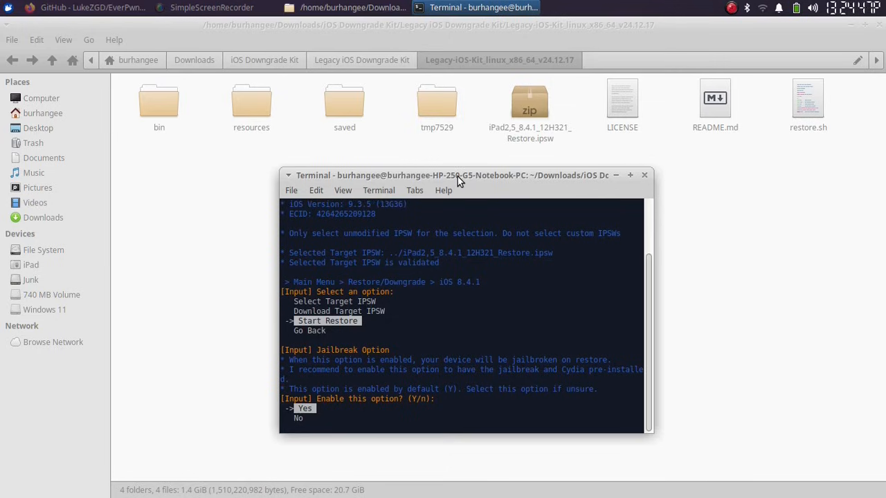
pyautogui.press('Down')
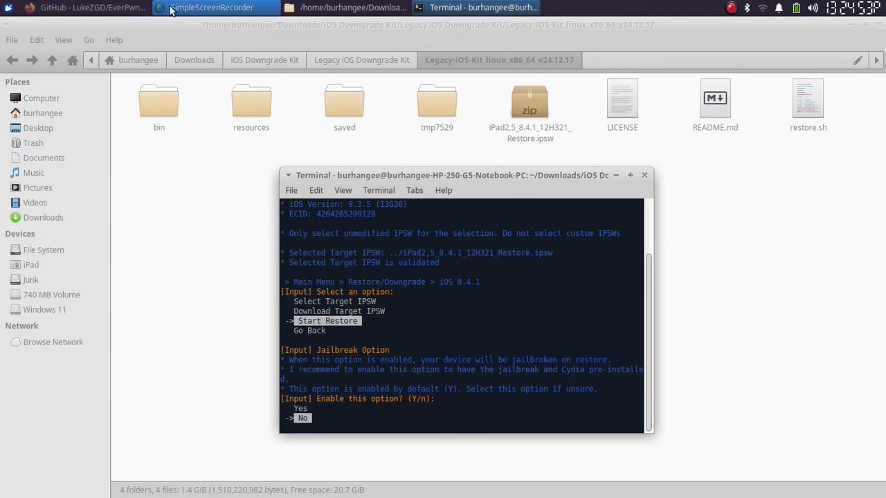
# - Read the EverPwnage README's Supported Devices section for the iOS 8.0–9.0.2 32-bit jailbreak
pyautogui.click(90, 7)
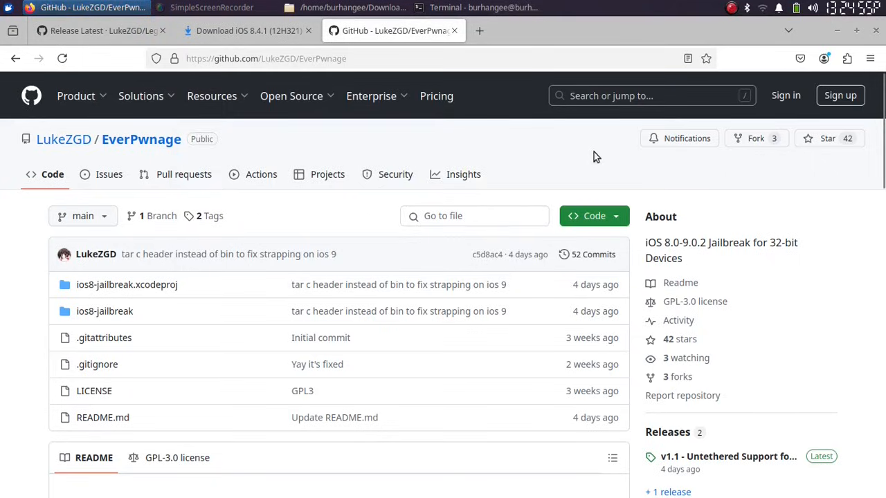
pyautogui.moveTo(753, 146)
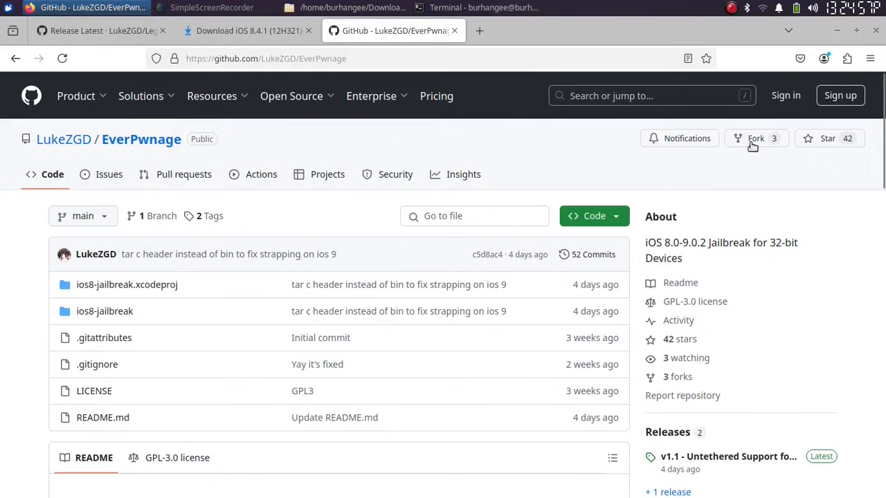
pyautogui.scroll(-3)
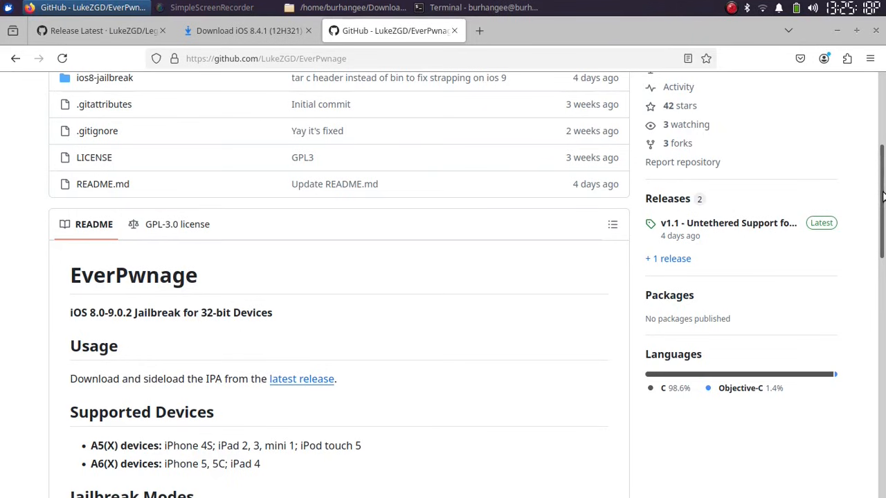
pyautogui.click(483, 9)
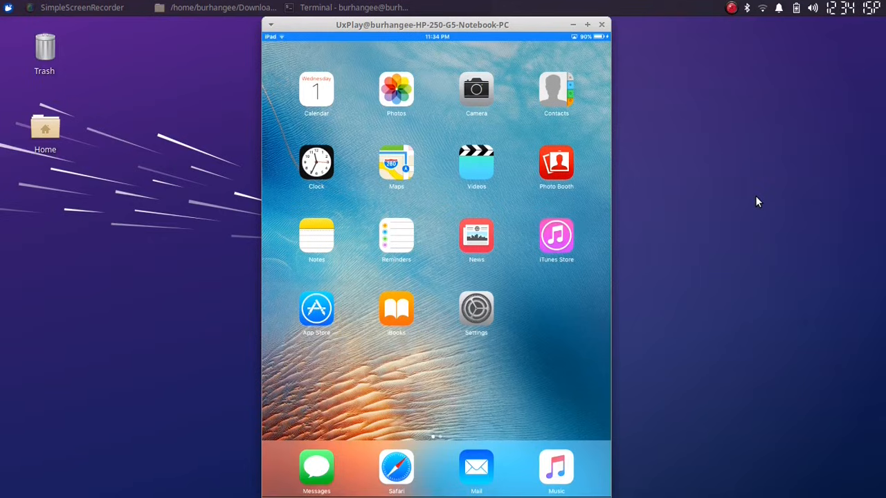
pyautogui.hscroll(-3)
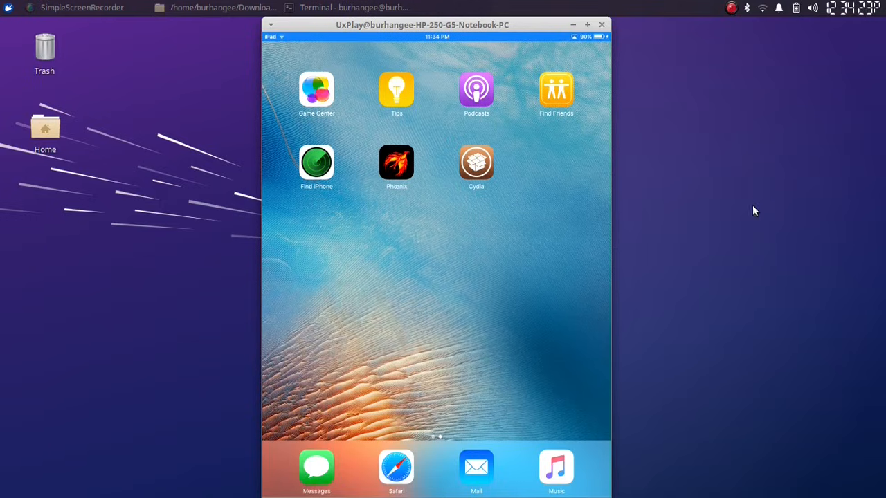
pyautogui.moveTo(482, 177)
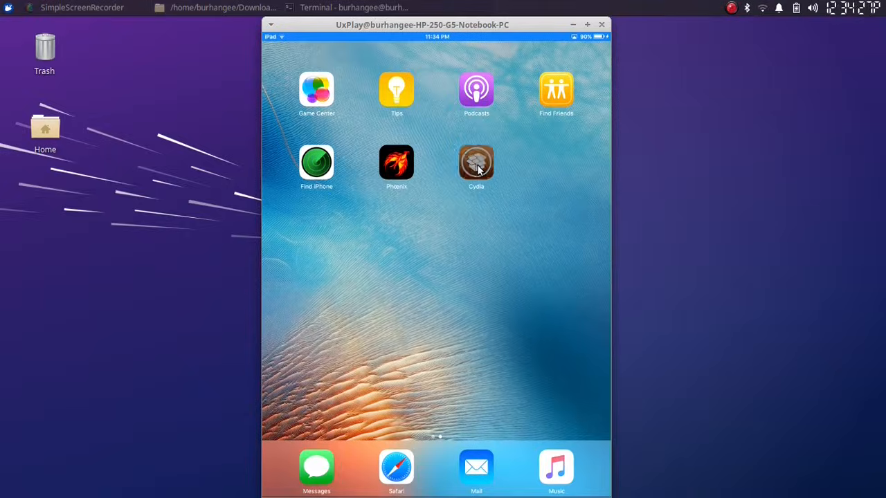
pyautogui.click(477, 164)
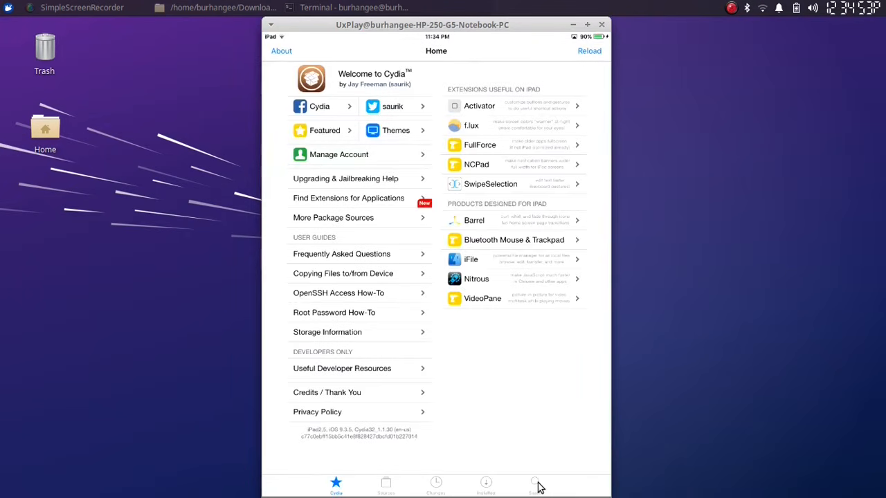
pyautogui.click(536, 484)
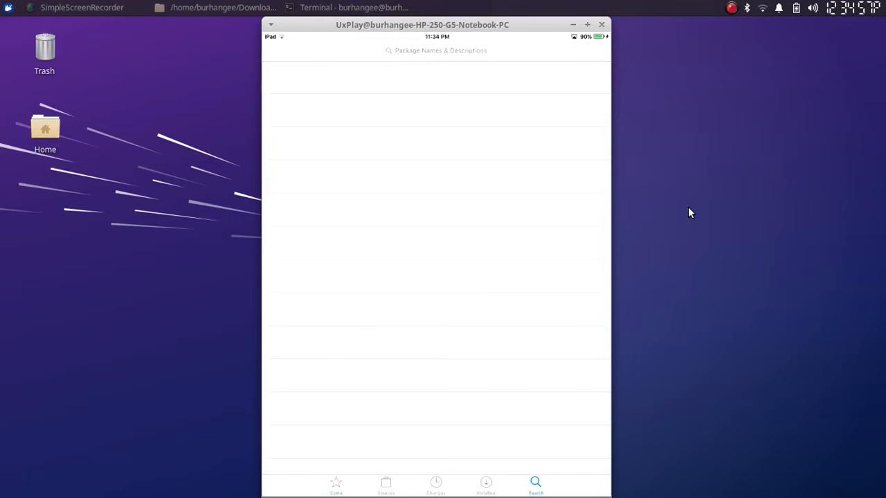
pyautogui.click(440, 50)
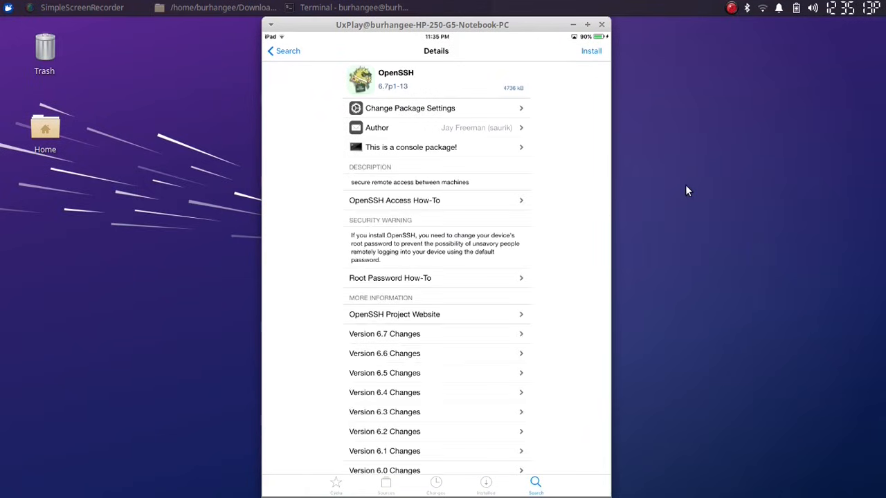
pyautogui.click(591, 50)
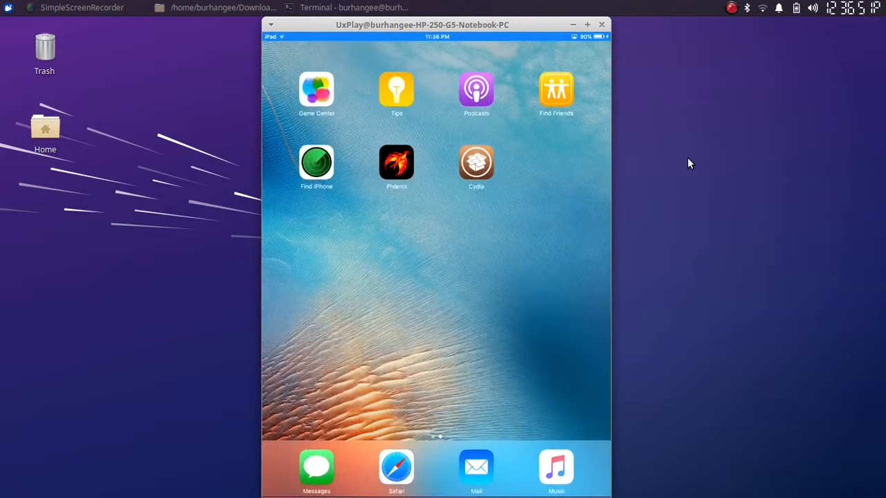
pyautogui.click(482, 9)
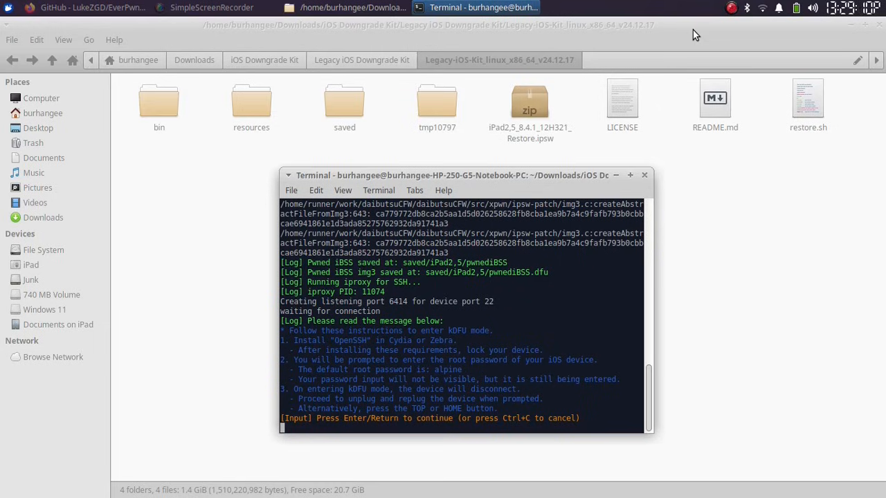
pyautogui.press('Return')
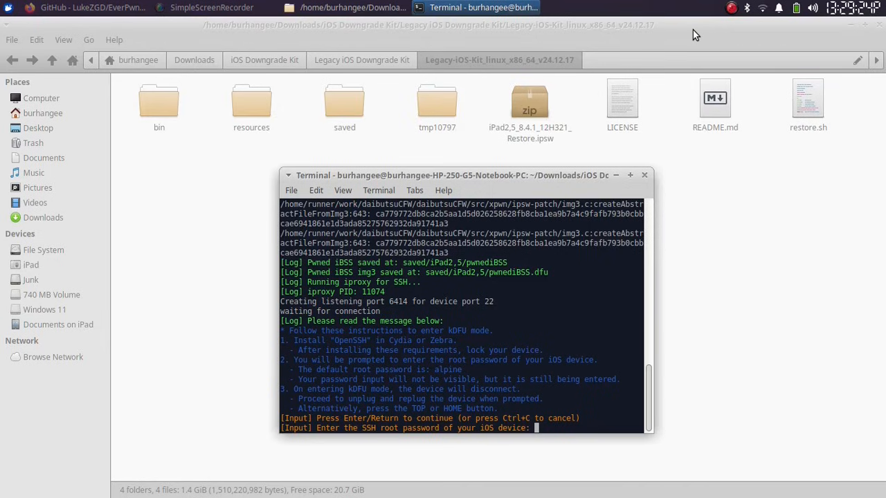
pyautogui.press('Return')
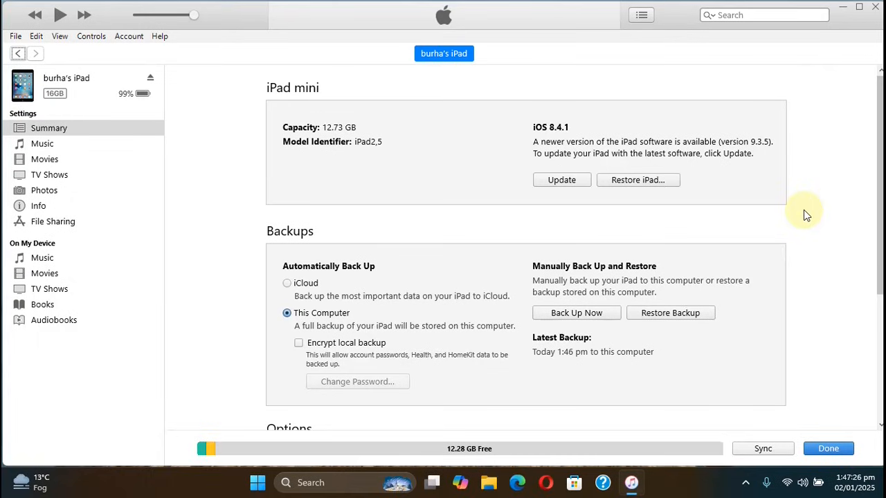
pyautogui.moveTo(565, 132)
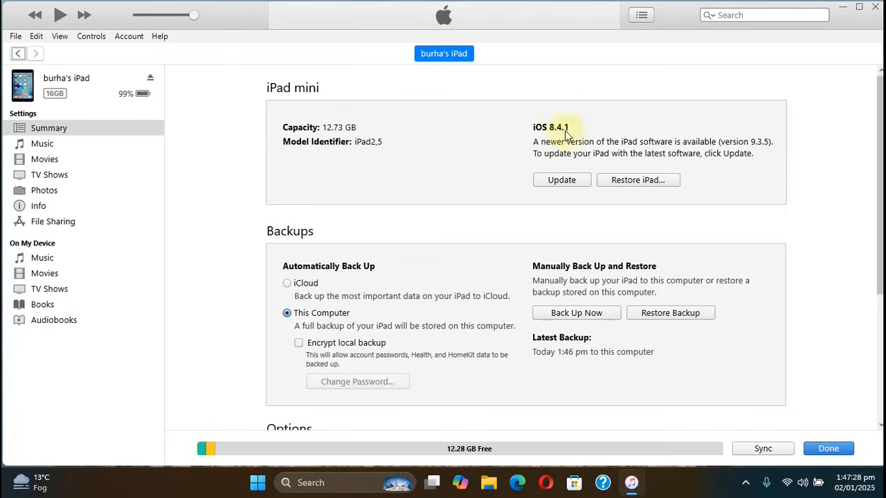
pyautogui.moveTo(369, 158)
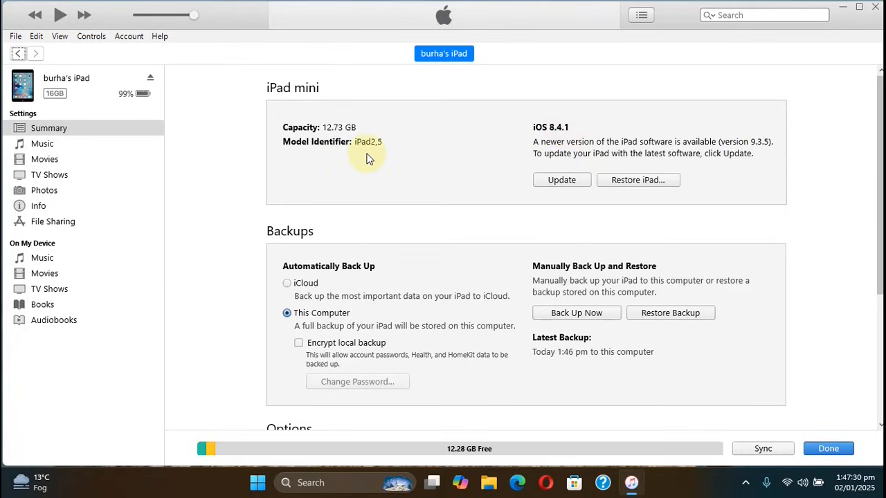
pyautogui.moveTo(377, 161)
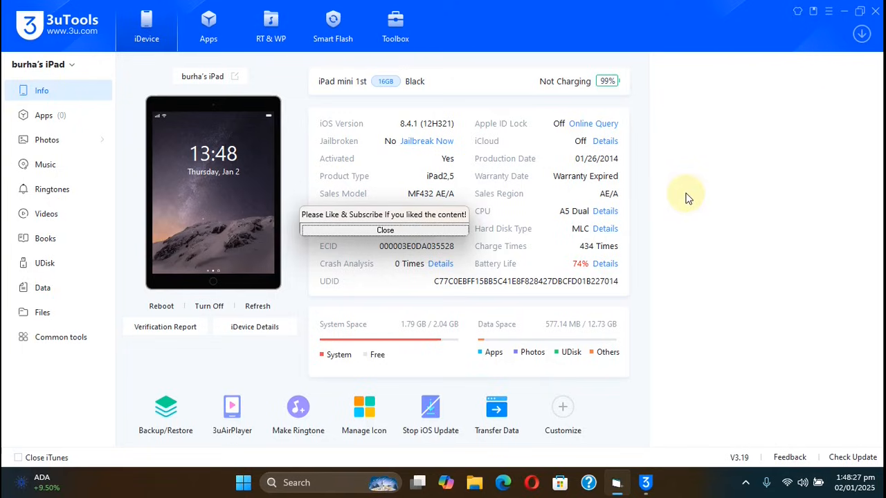
pyautogui.moveTo(399, 112)
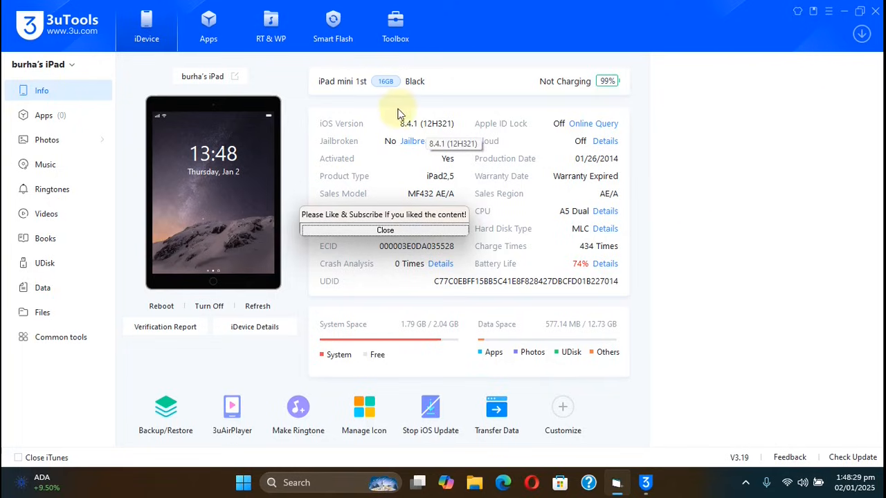
pyautogui.moveTo(699, 241)
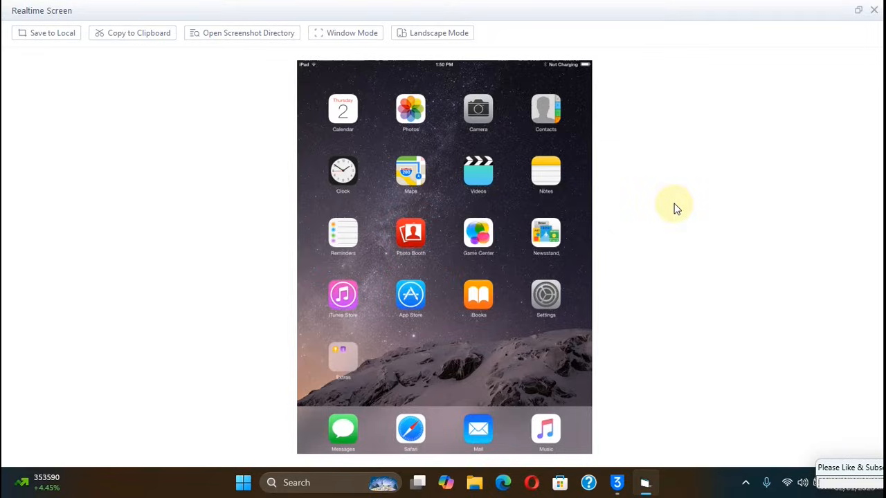
# - Bring up Settings on the mirrored iPad in 3uTools' realtime screen view
pyautogui.click(546, 298)
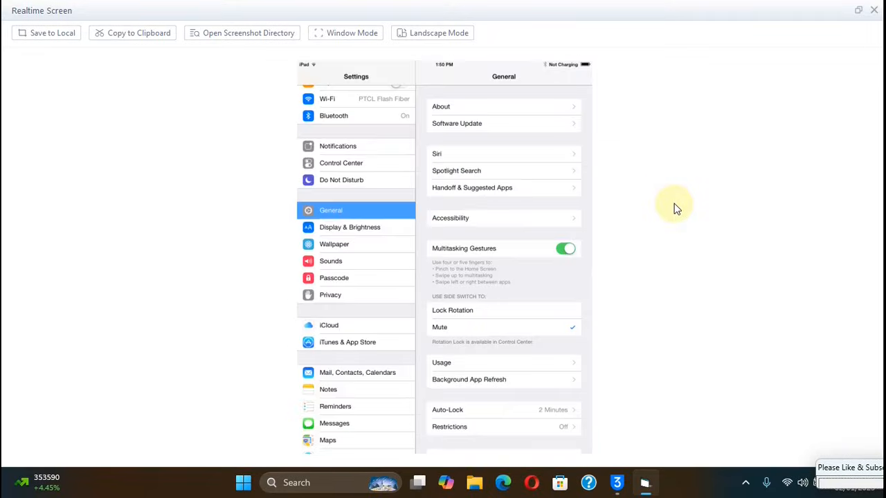